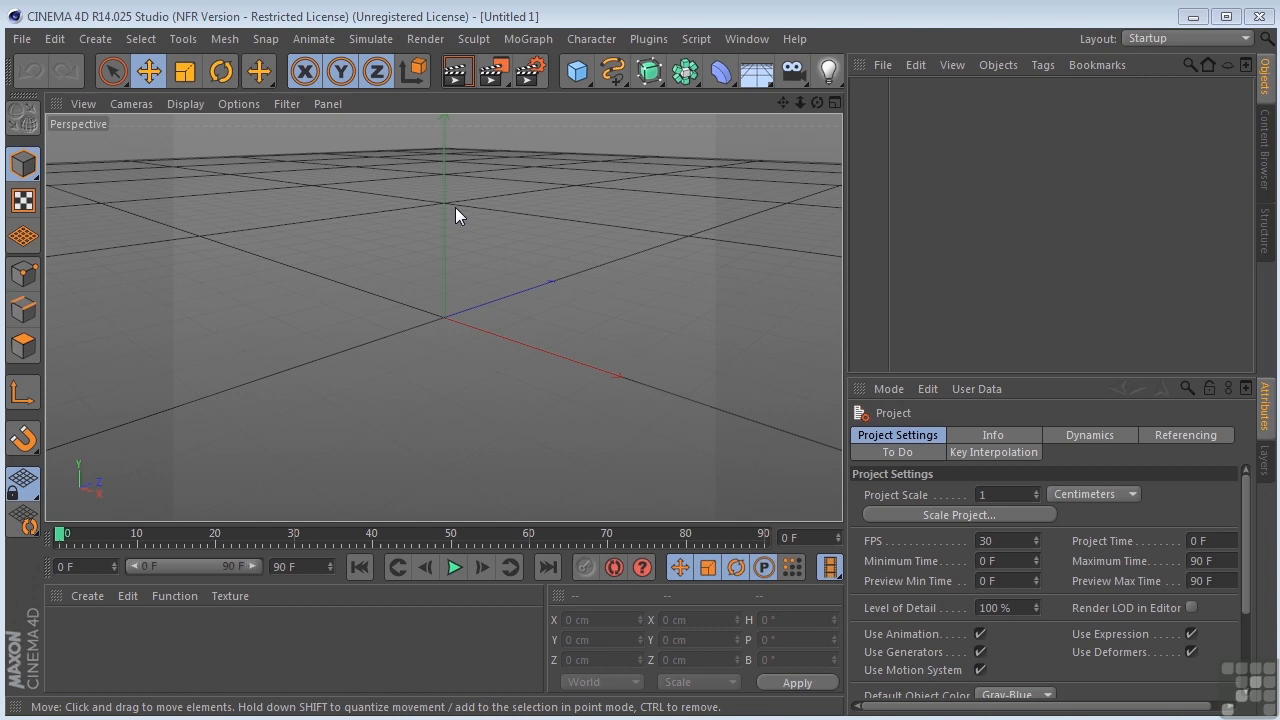
mouse_move(128, 620)
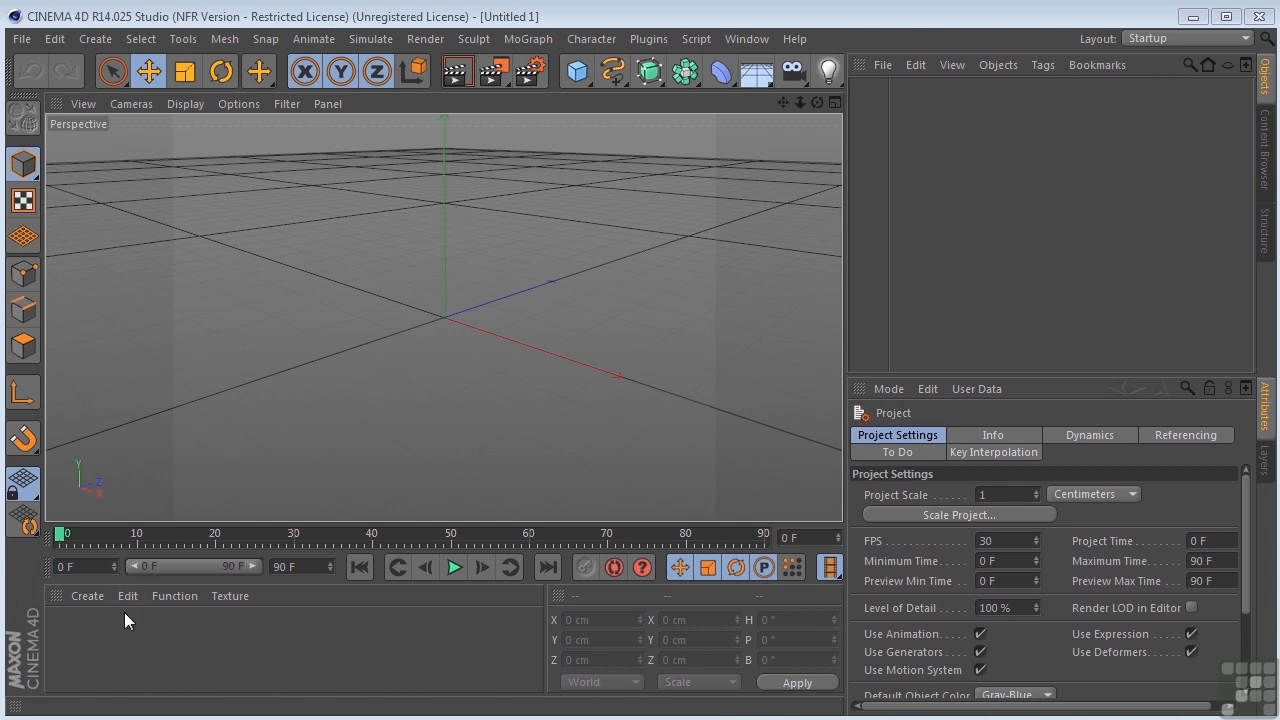
mouse_move(98, 645)
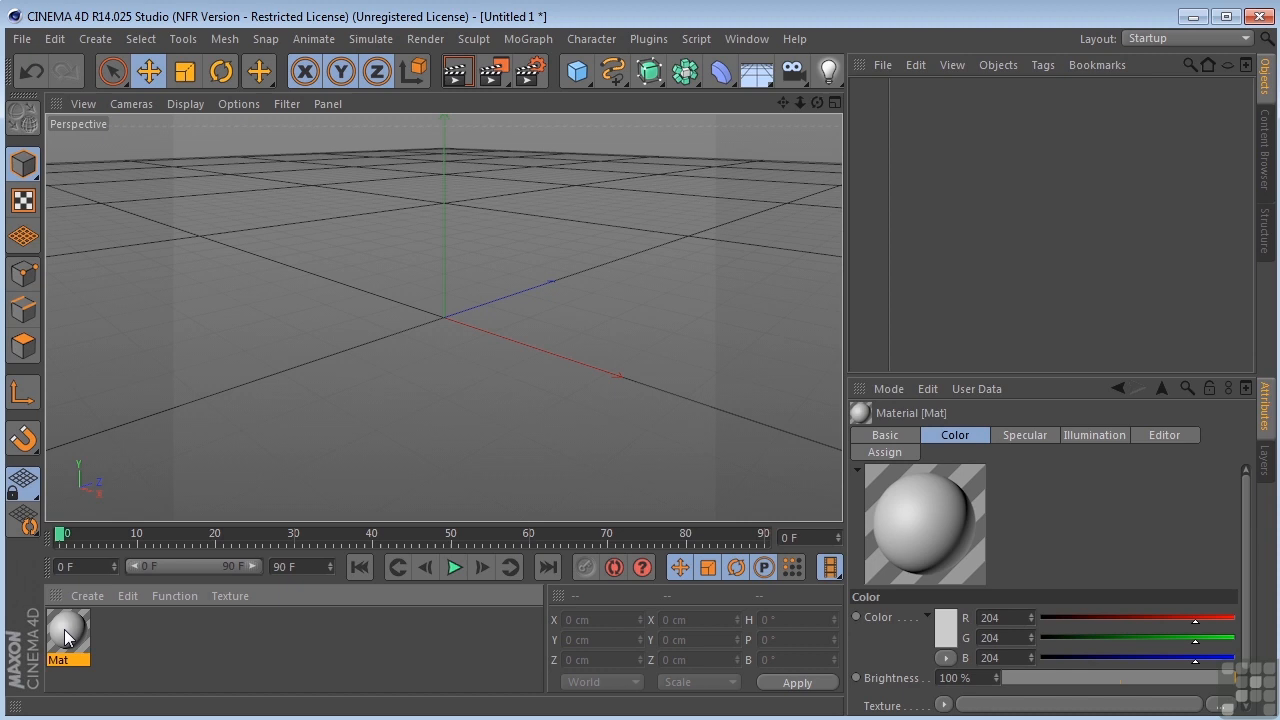
double_click(67, 632)
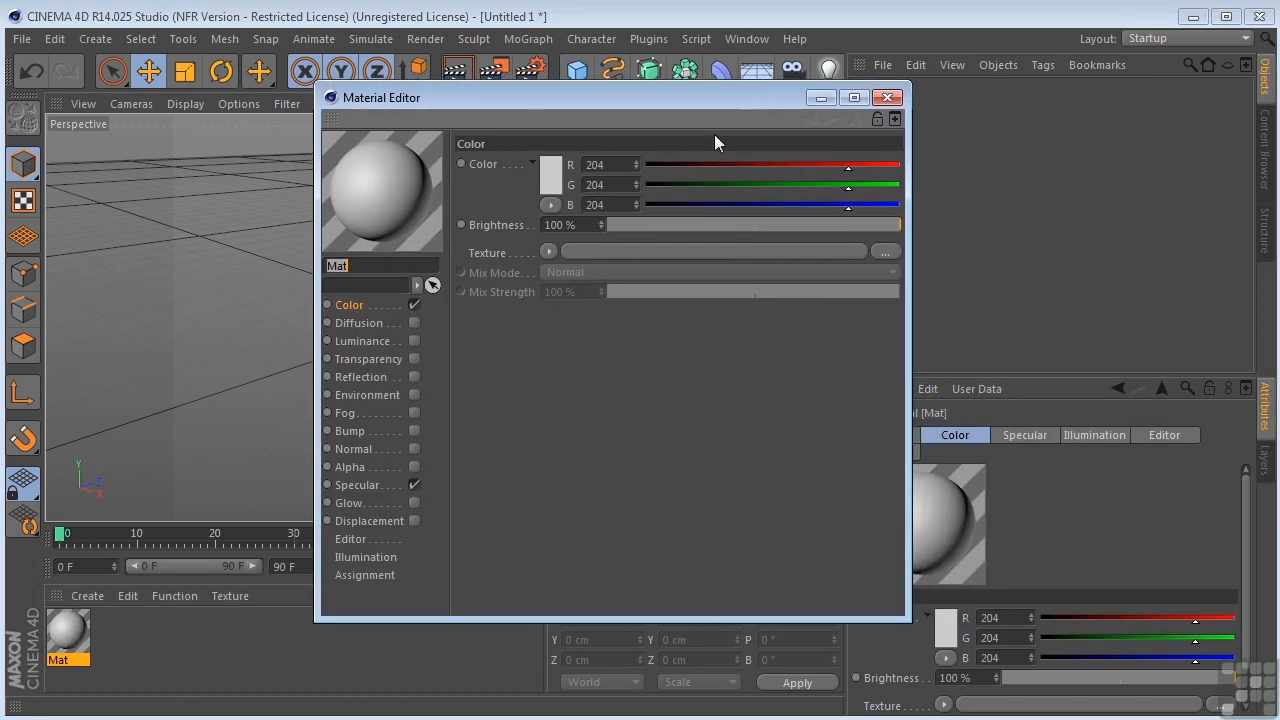
mouse_move(539, 372)
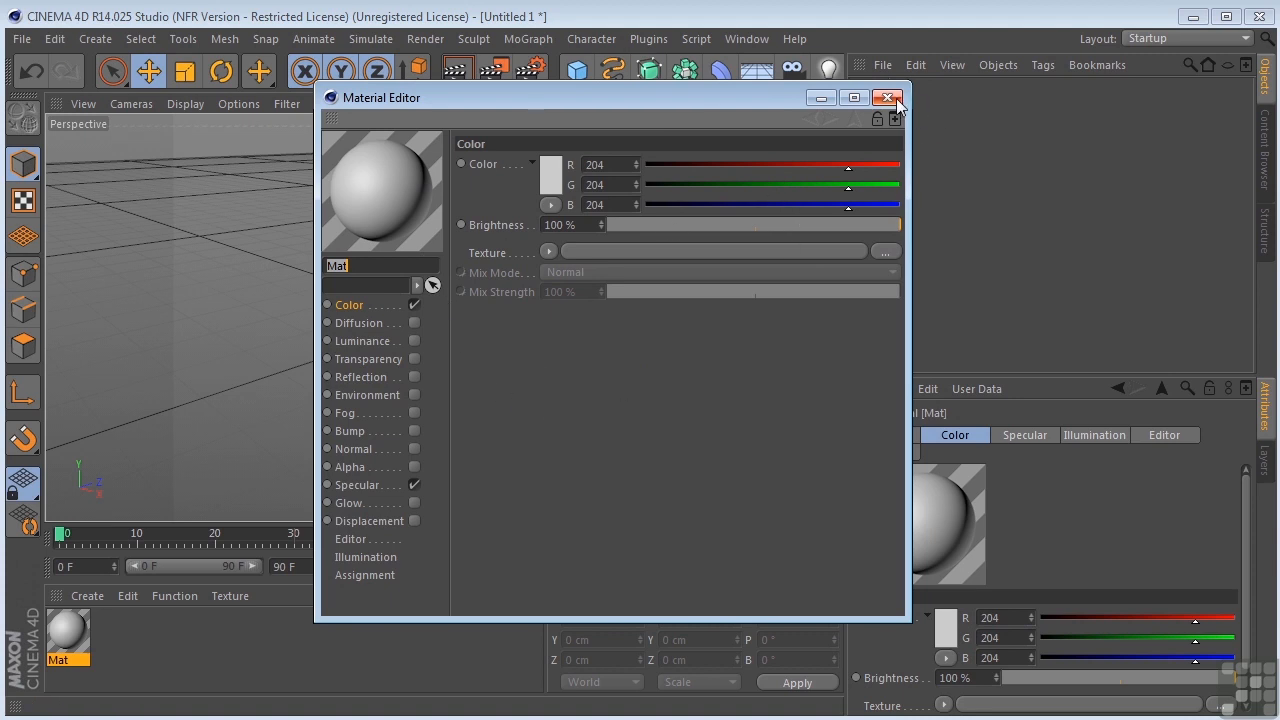
click(888, 97)
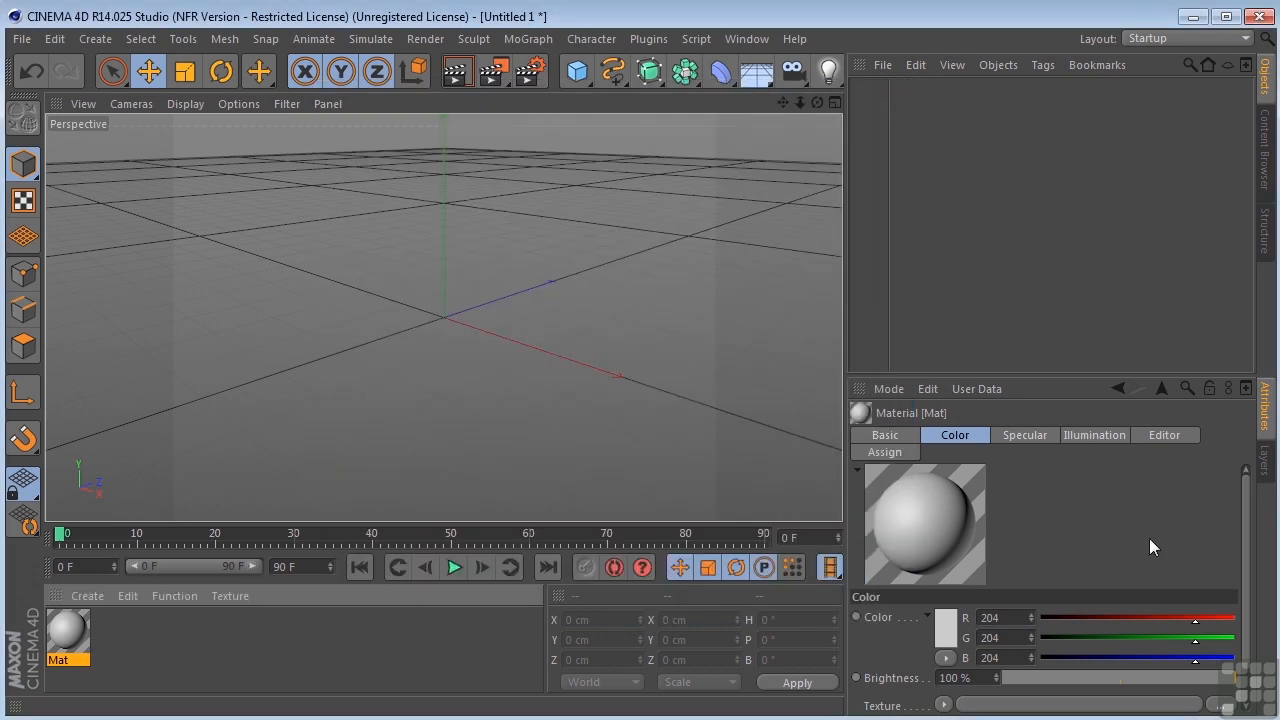
Review Mat's Specular and Illumination settings, then enable Luminance from the Basic tab's channel list
scroll(down, 3)
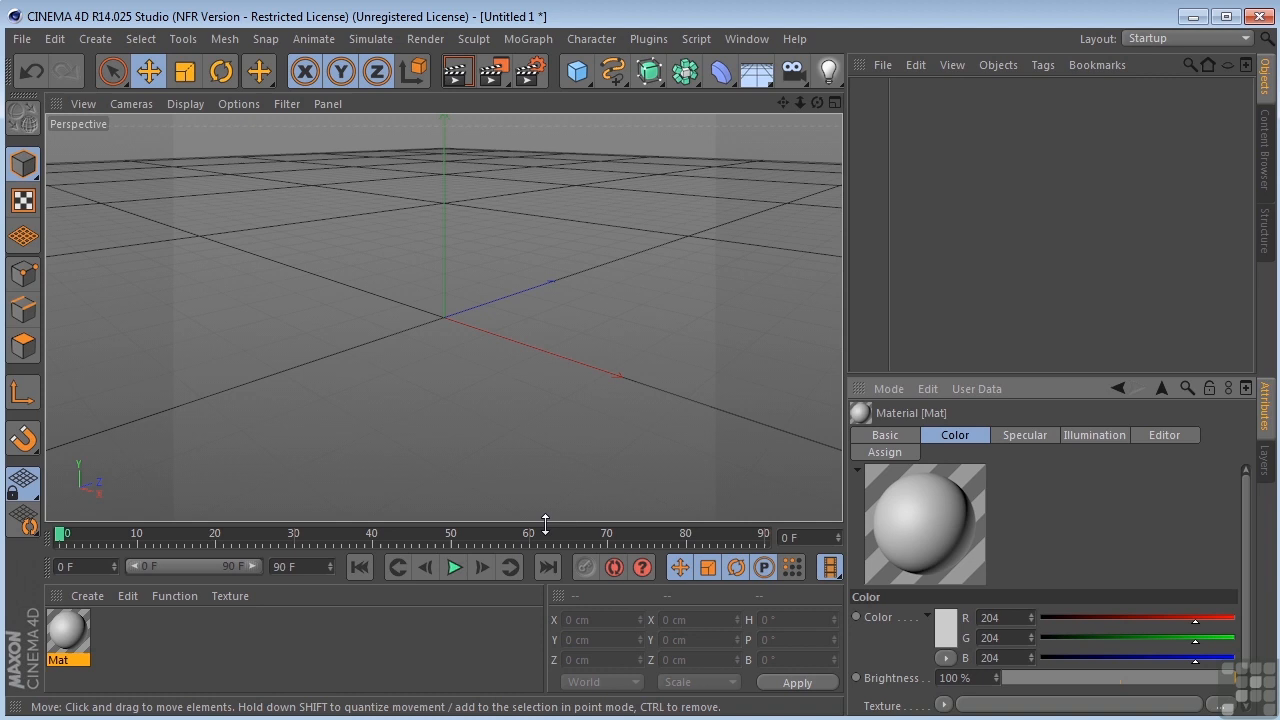
mouse_move(1137, 540)
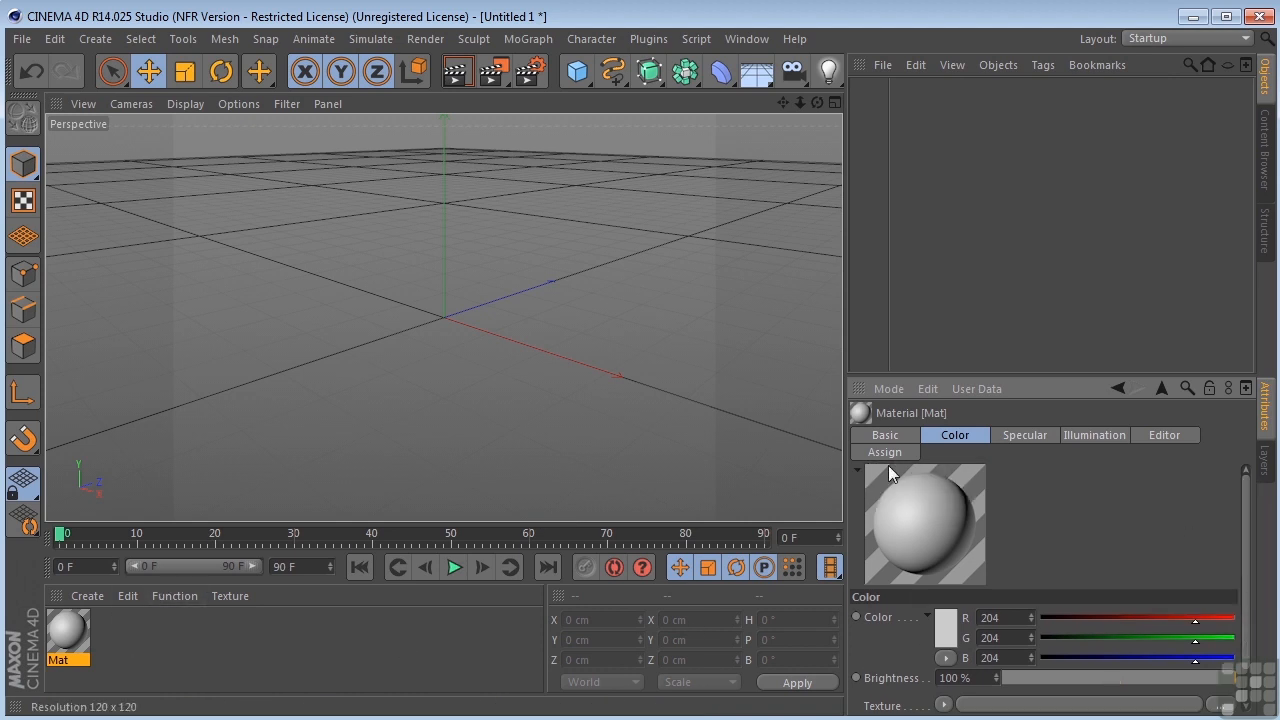
click(1024, 434)
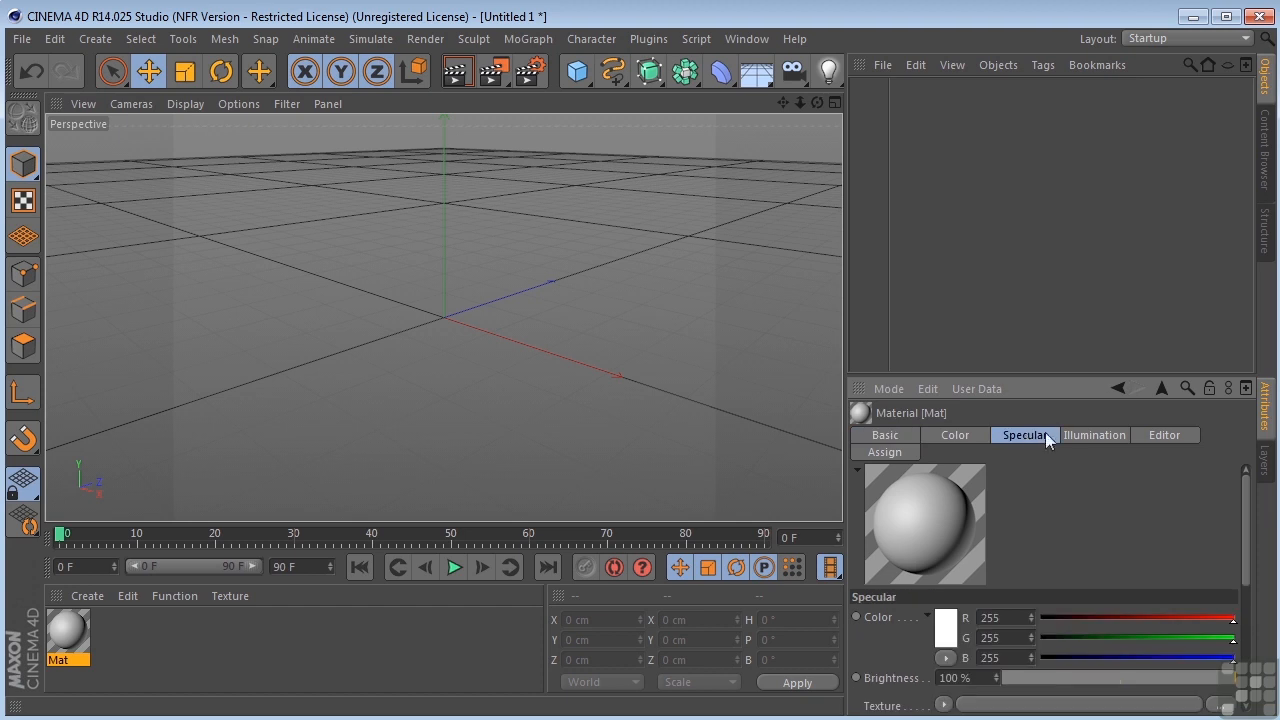
click(1093, 434)
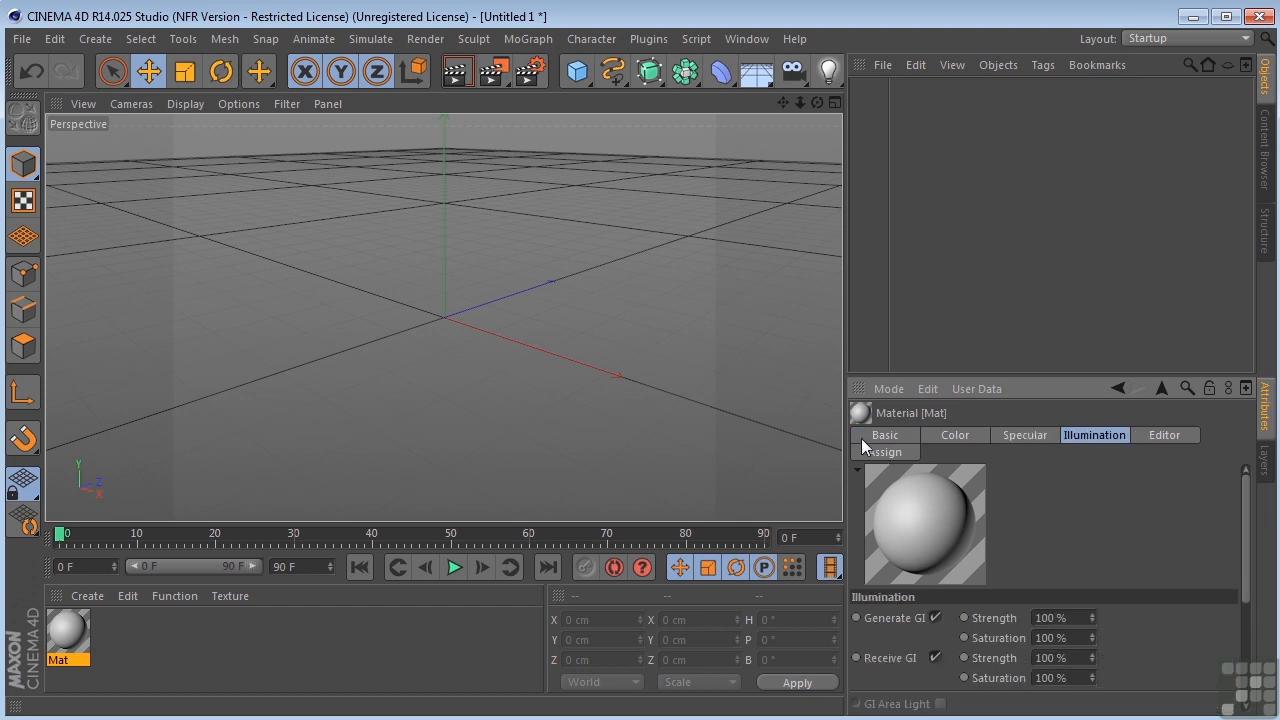
click(884, 434)
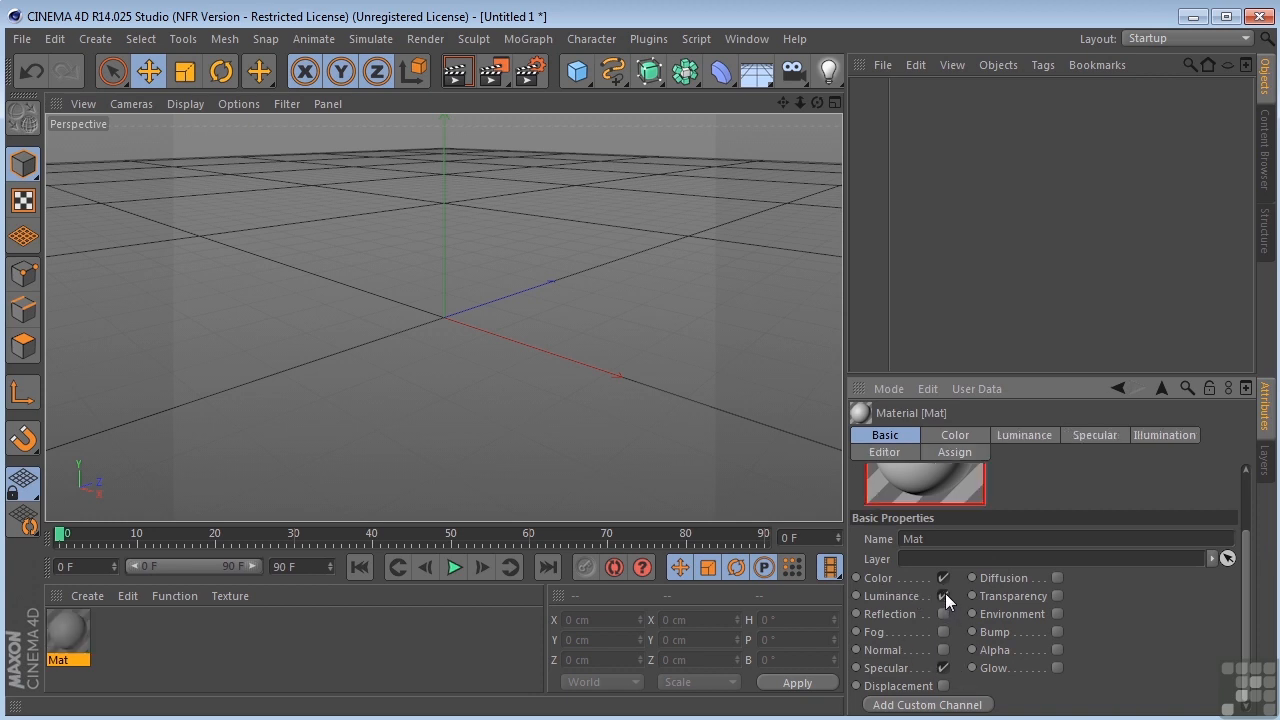
Turn on Mat's Reflection and Fog channels on the Basic tab
click(941, 613)
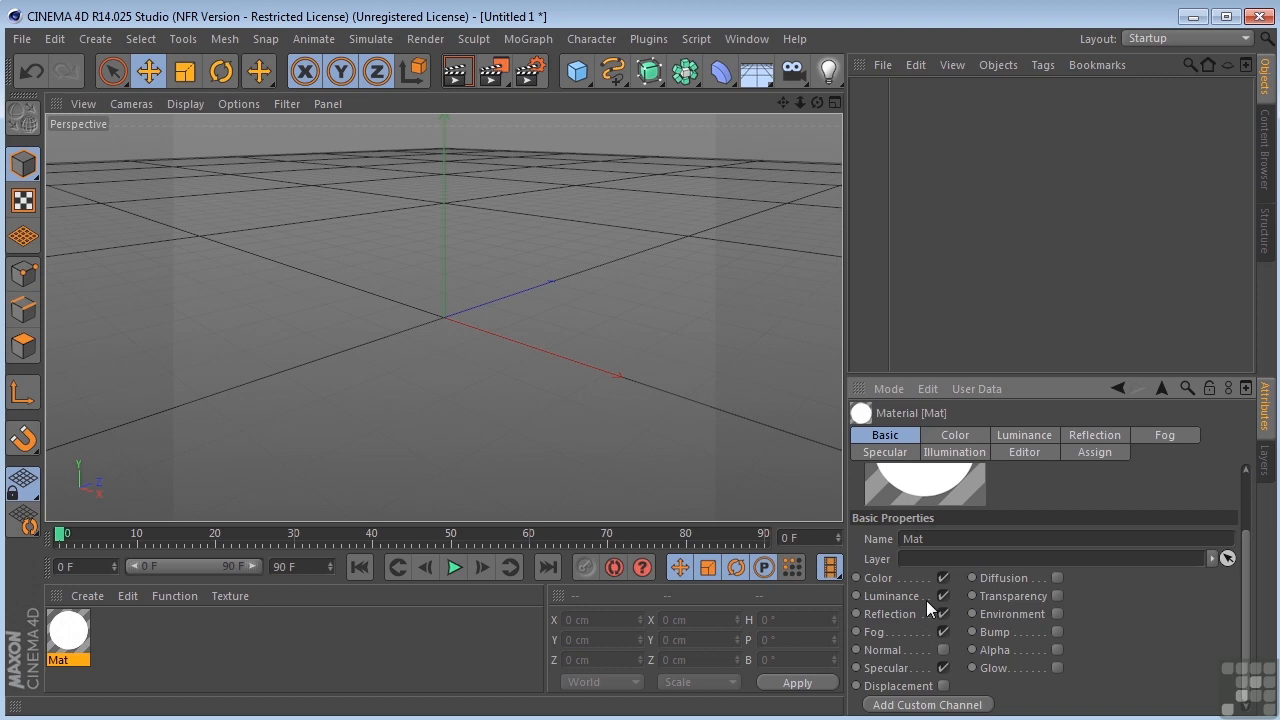
mouse_move(928, 661)
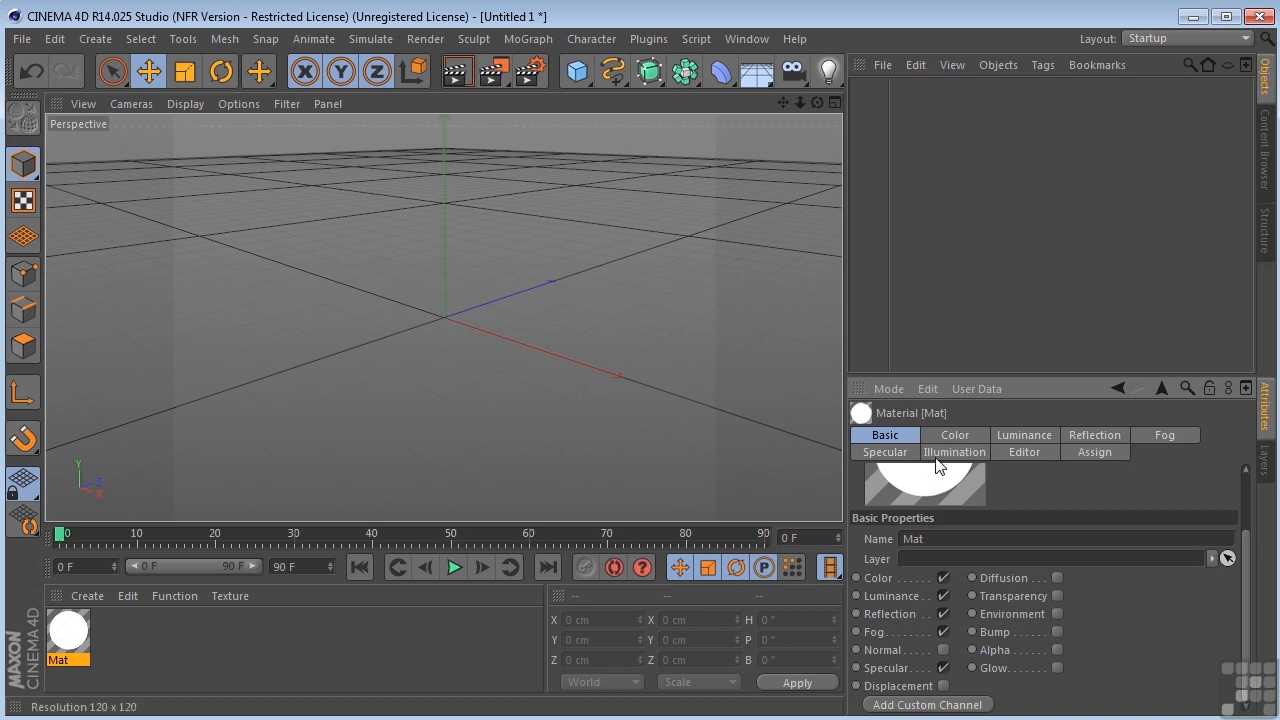
mouse_move(923, 643)
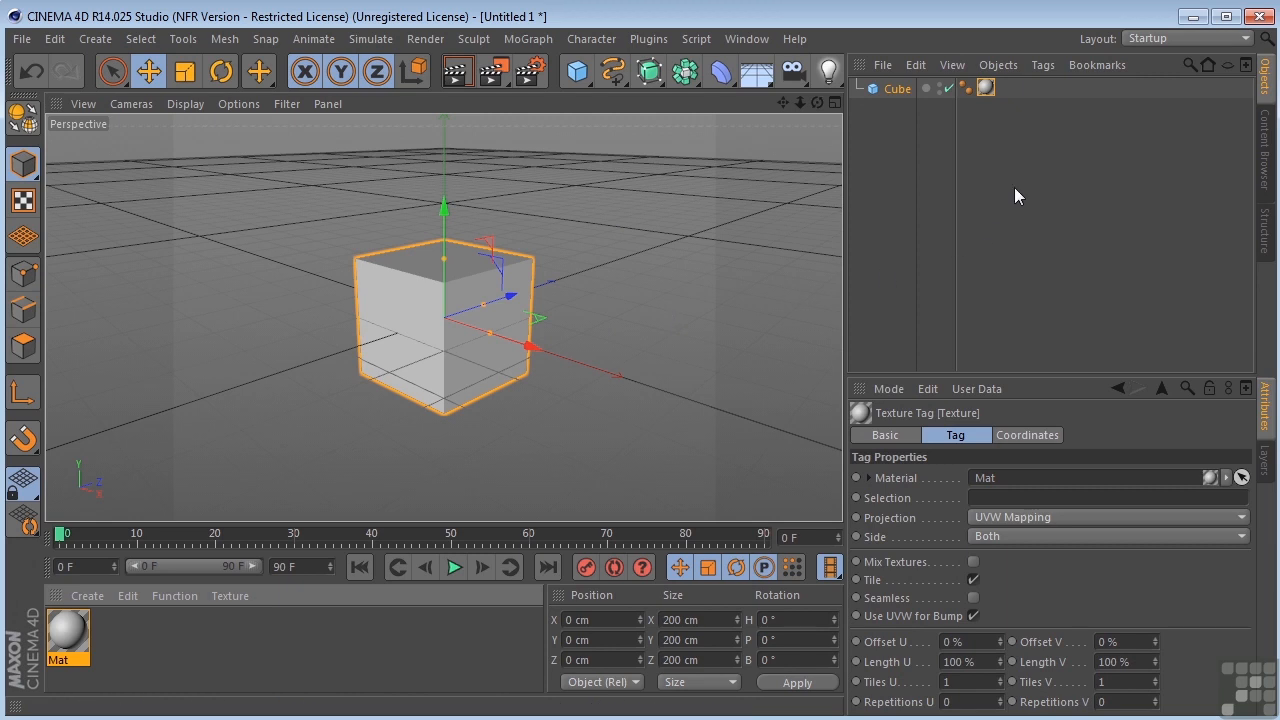
mouse_move(986, 88)
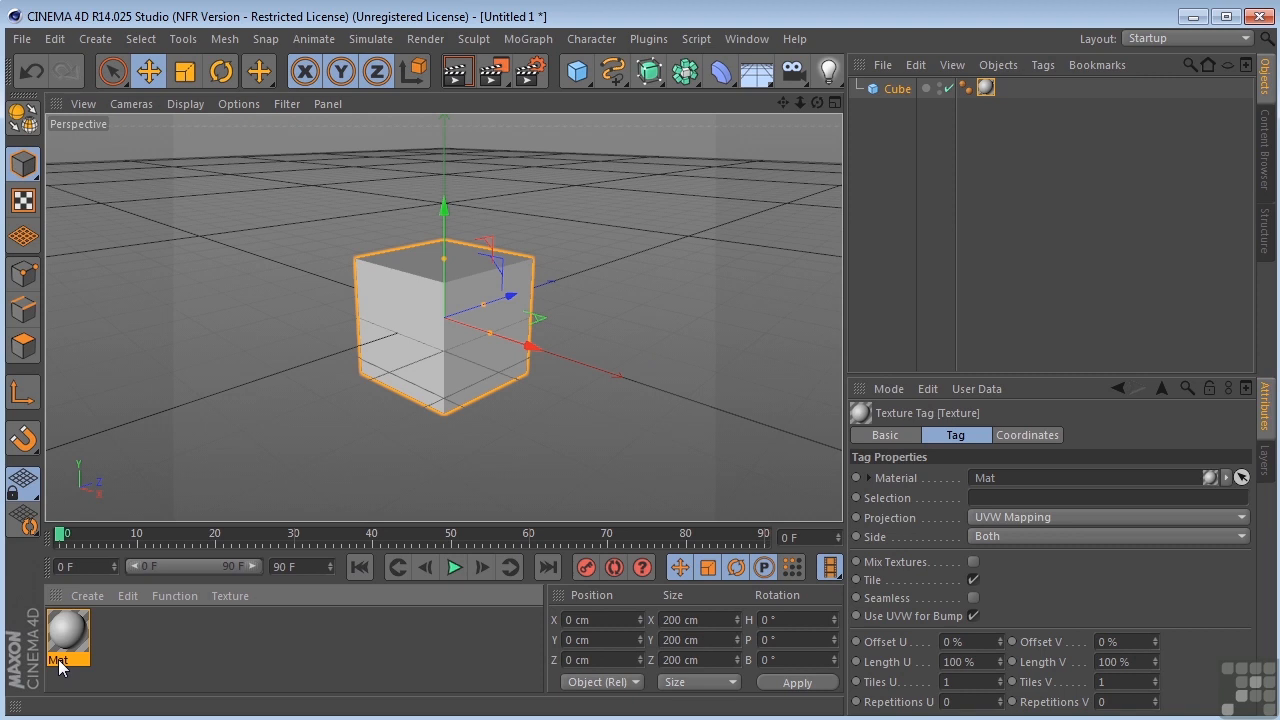
Show Mat's properties and open it in a separate Material Editor window
double_click(67, 650)
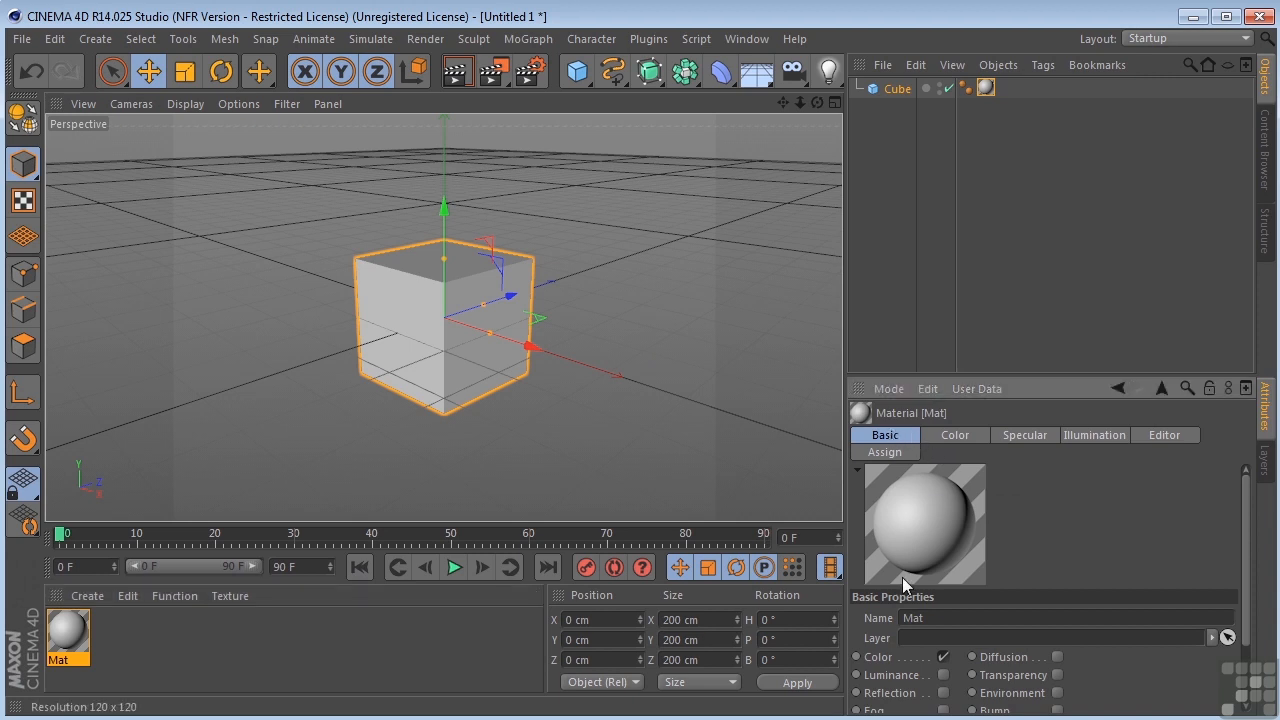
double_click(912, 617)
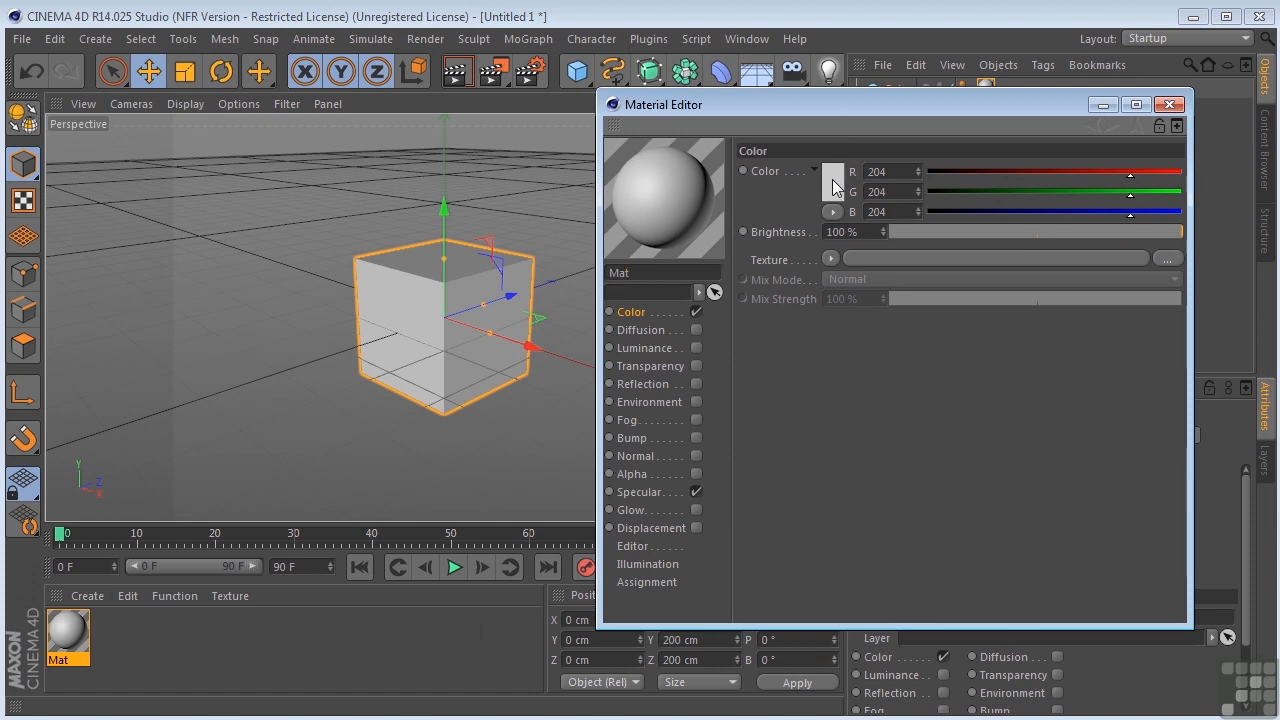
Pick a blue in the Color Picker and soften it to R 97, G 147, B 200
click(813, 170)
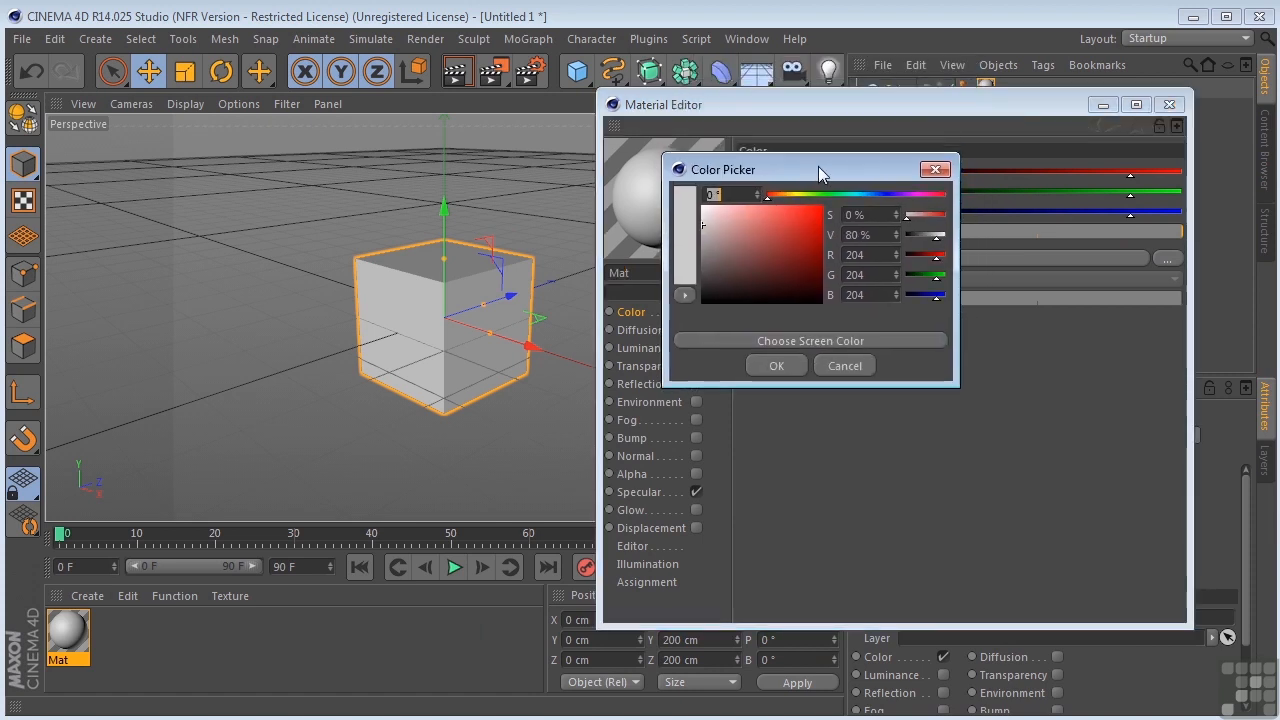
mouse_move(910, 228)
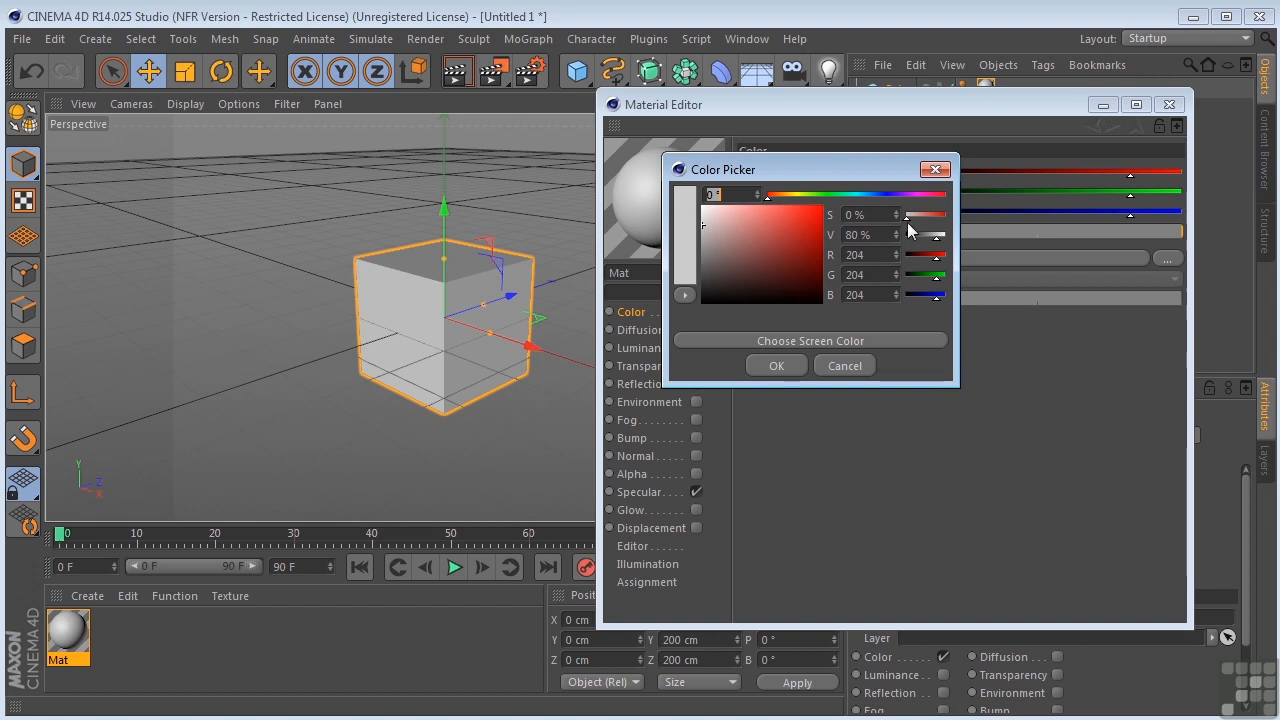
click(733, 224)
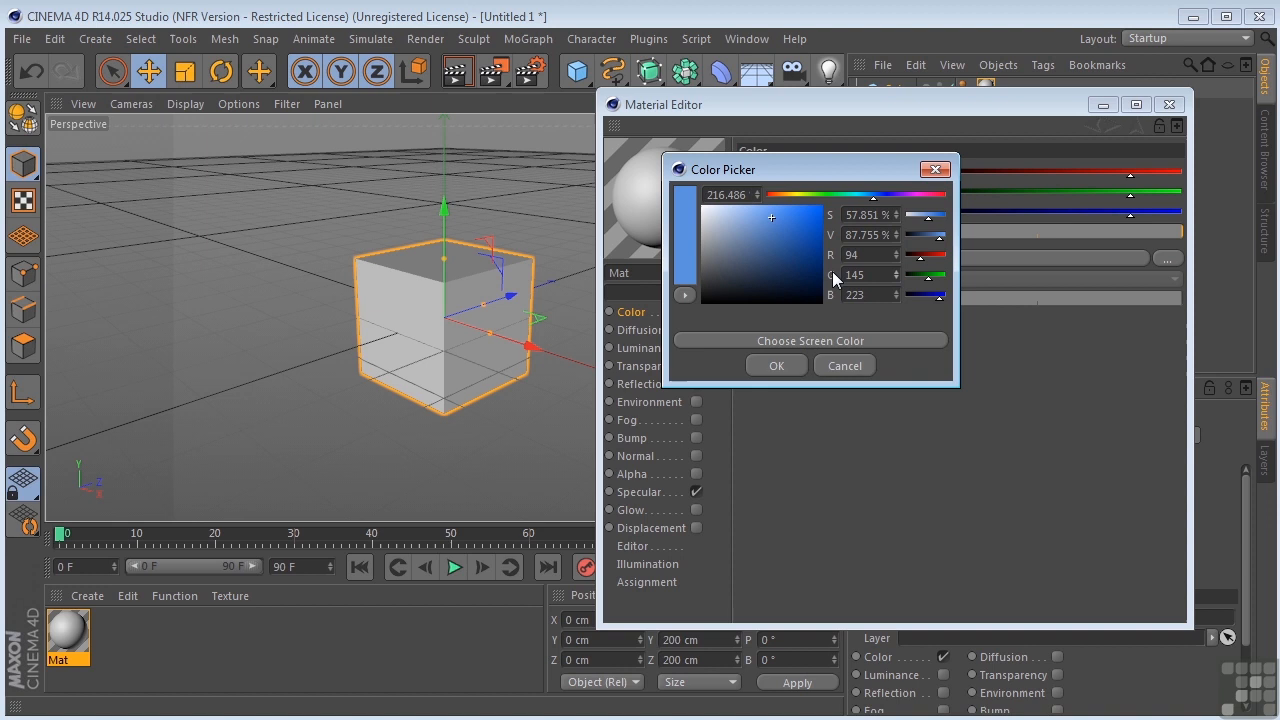
mouse_move(835, 307)
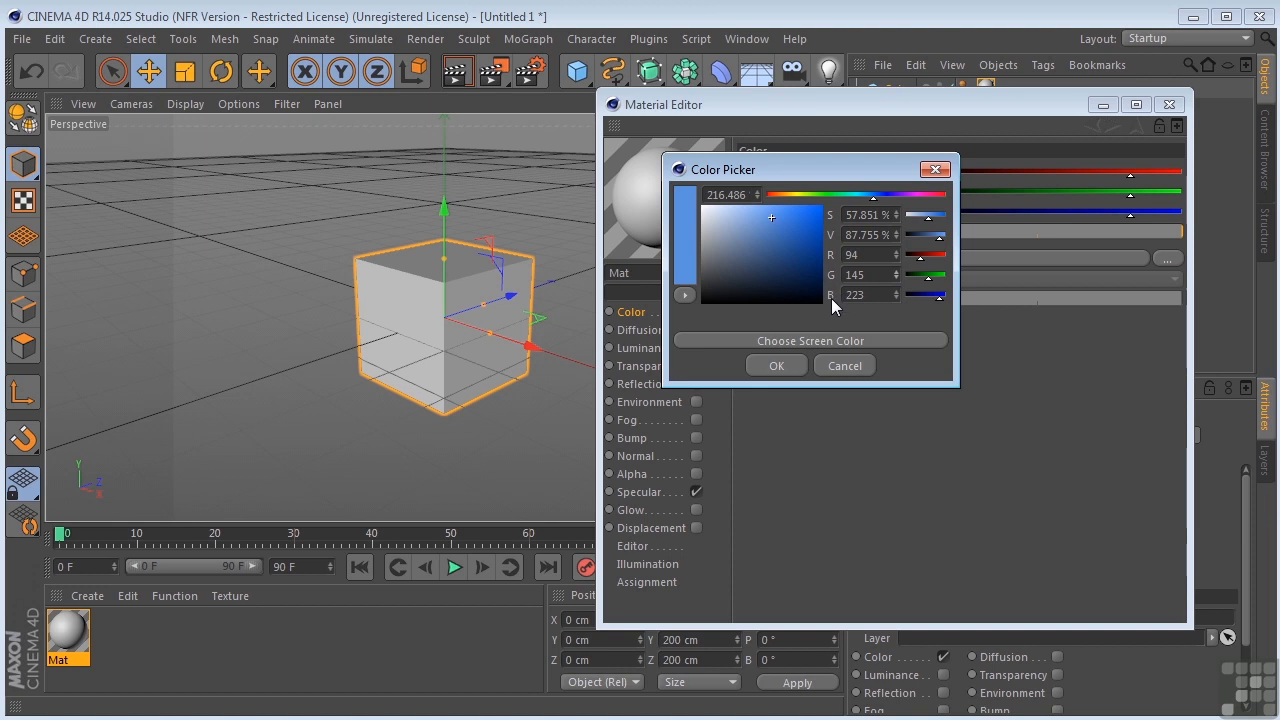
mouse_move(750, 385)
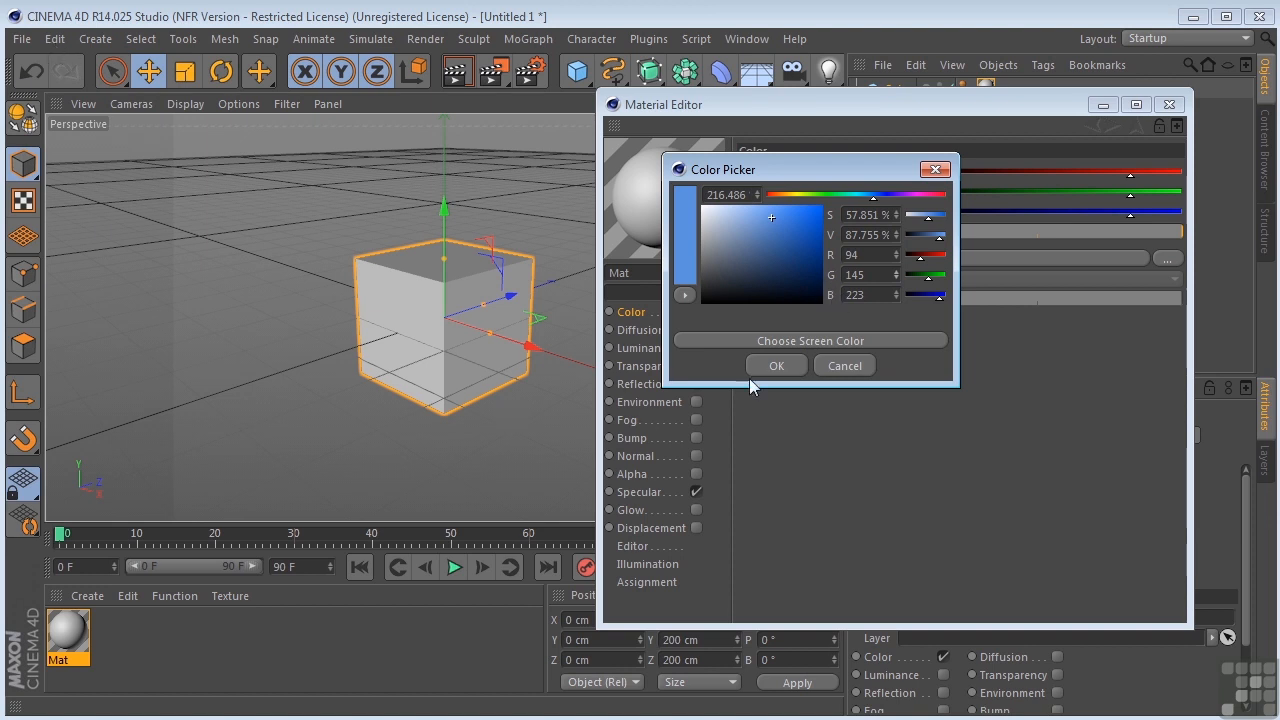
mouse_move(845, 208)
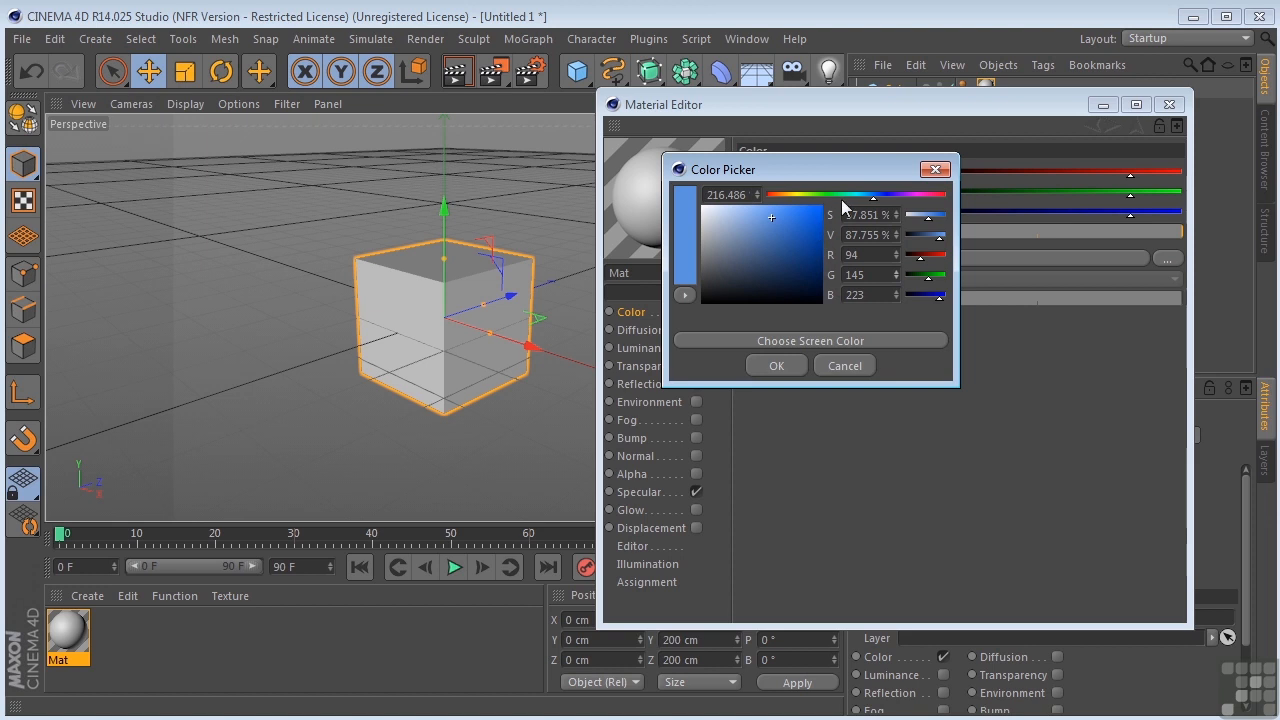
drag(900, 194, 875, 194)
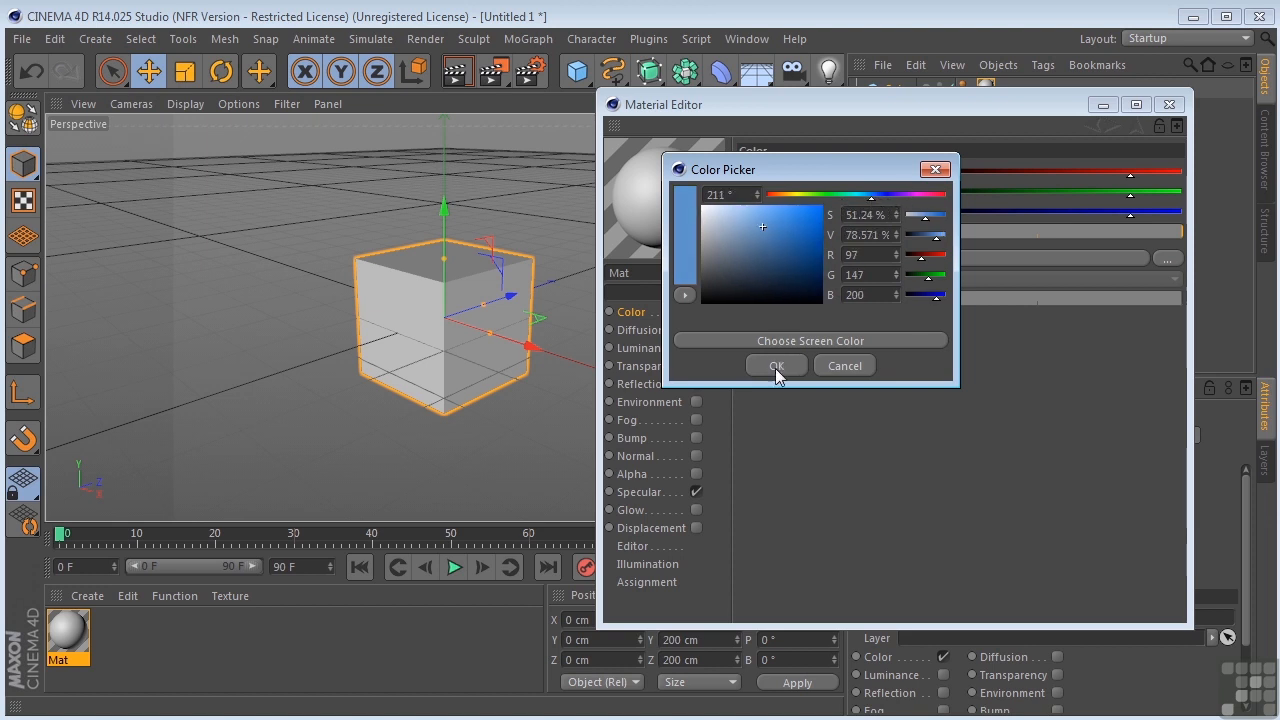
click(776, 365)
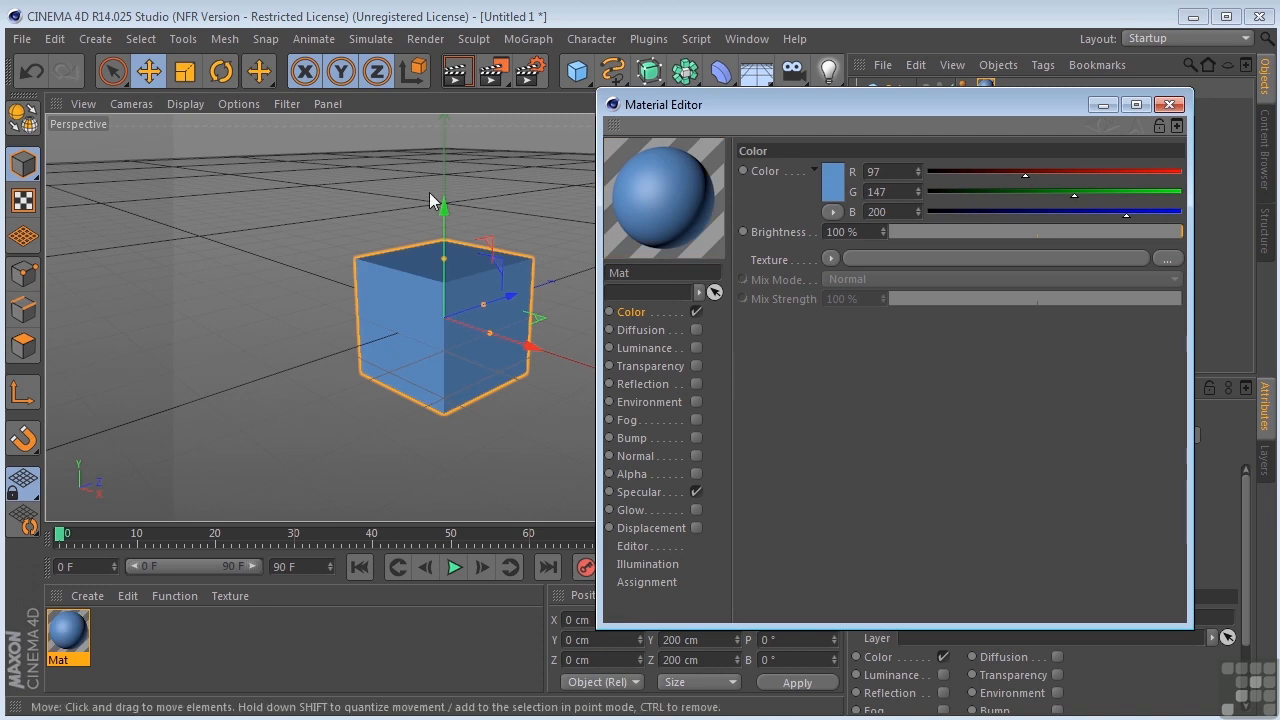
mouse_move(470, 188)
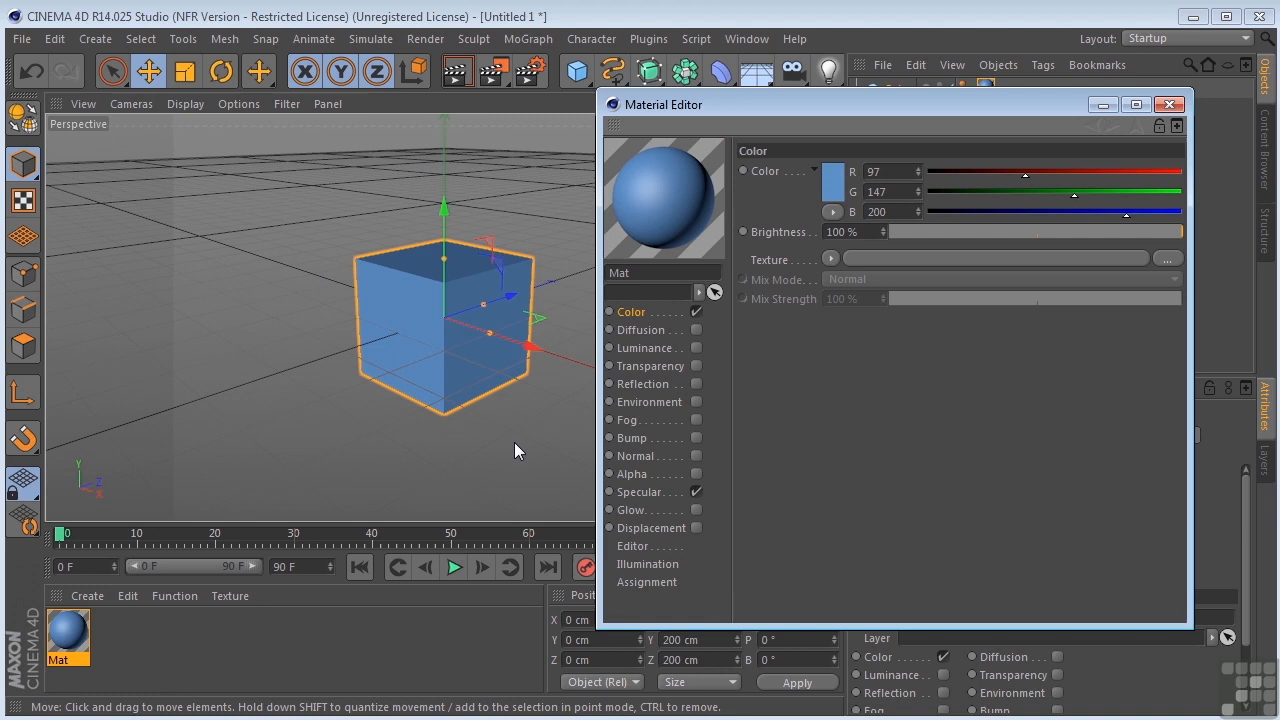
mouse_move(285, 295)
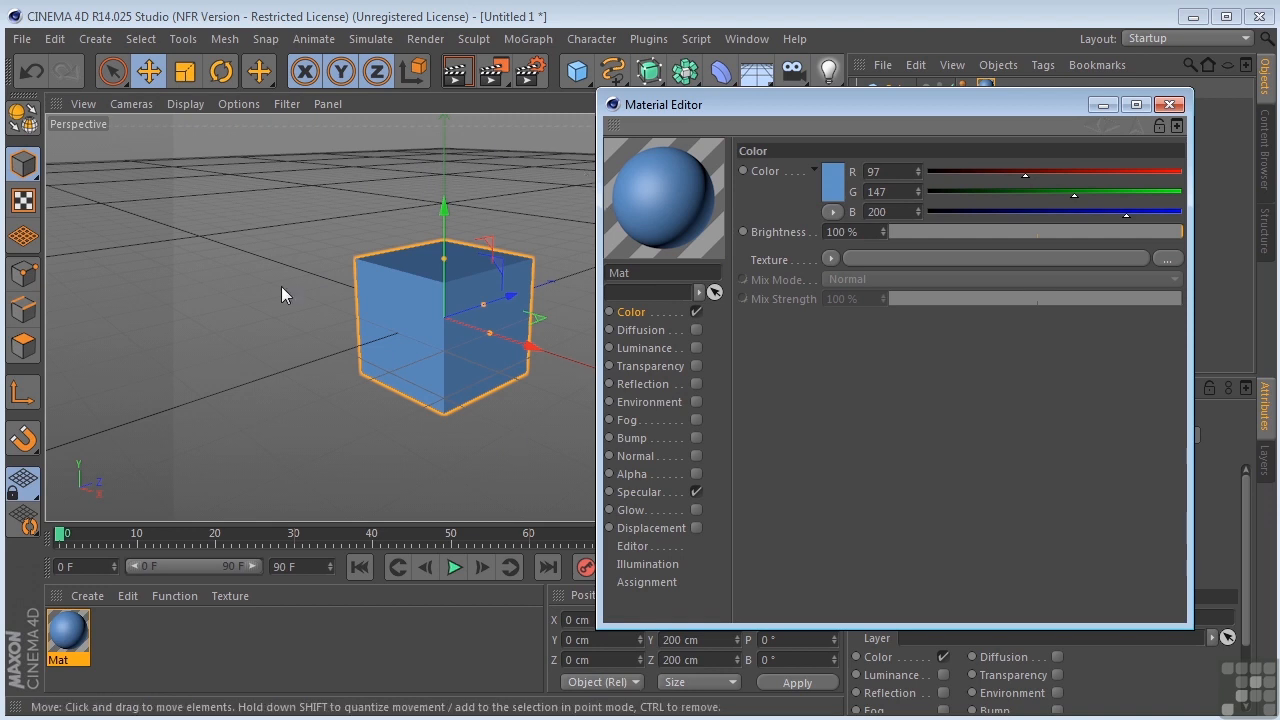
mouse_move(788, 118)
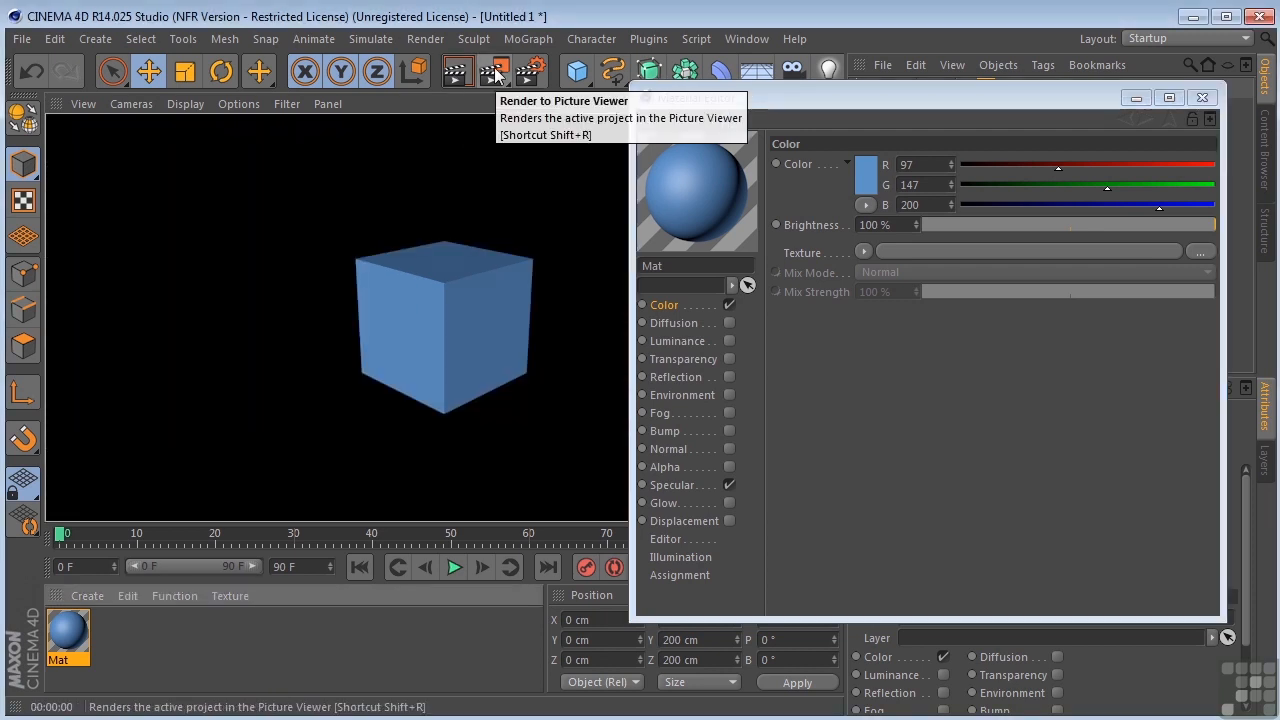
Render the blue cube to the Picture Viewer, then close the rendered image
click(495, 70)
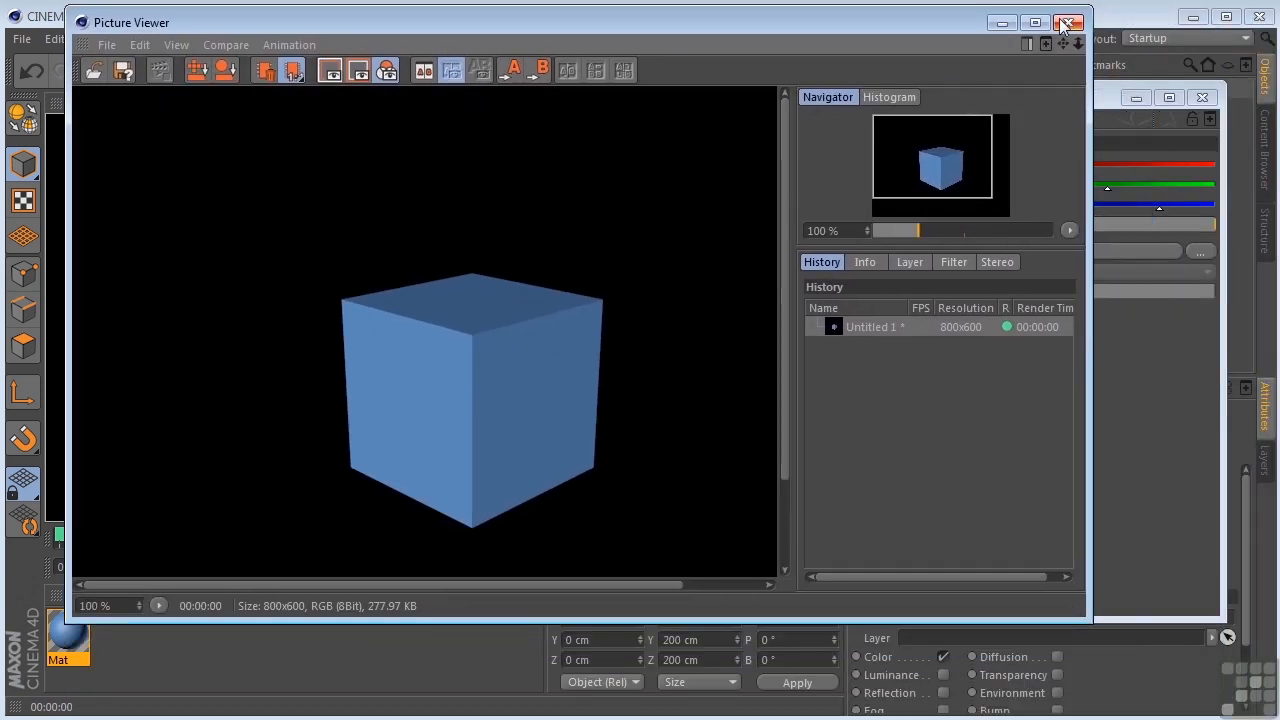
click(1069, 22)
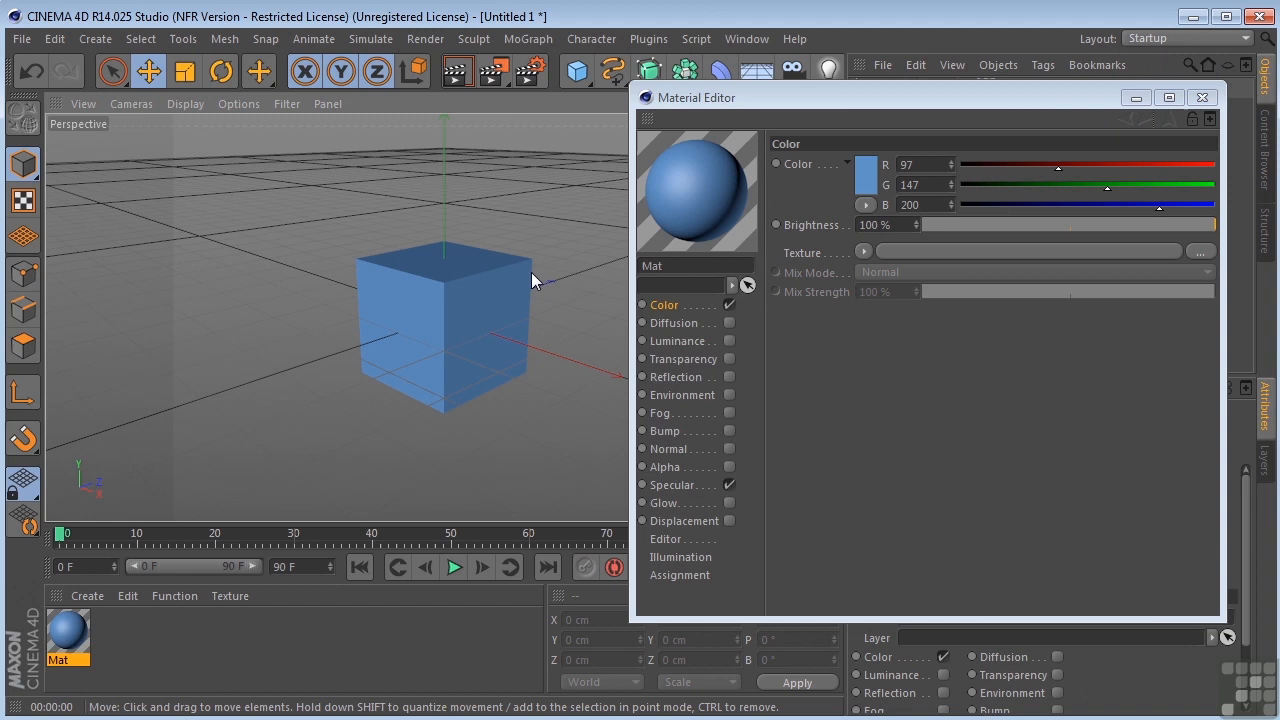
mouse_move(280, 320)
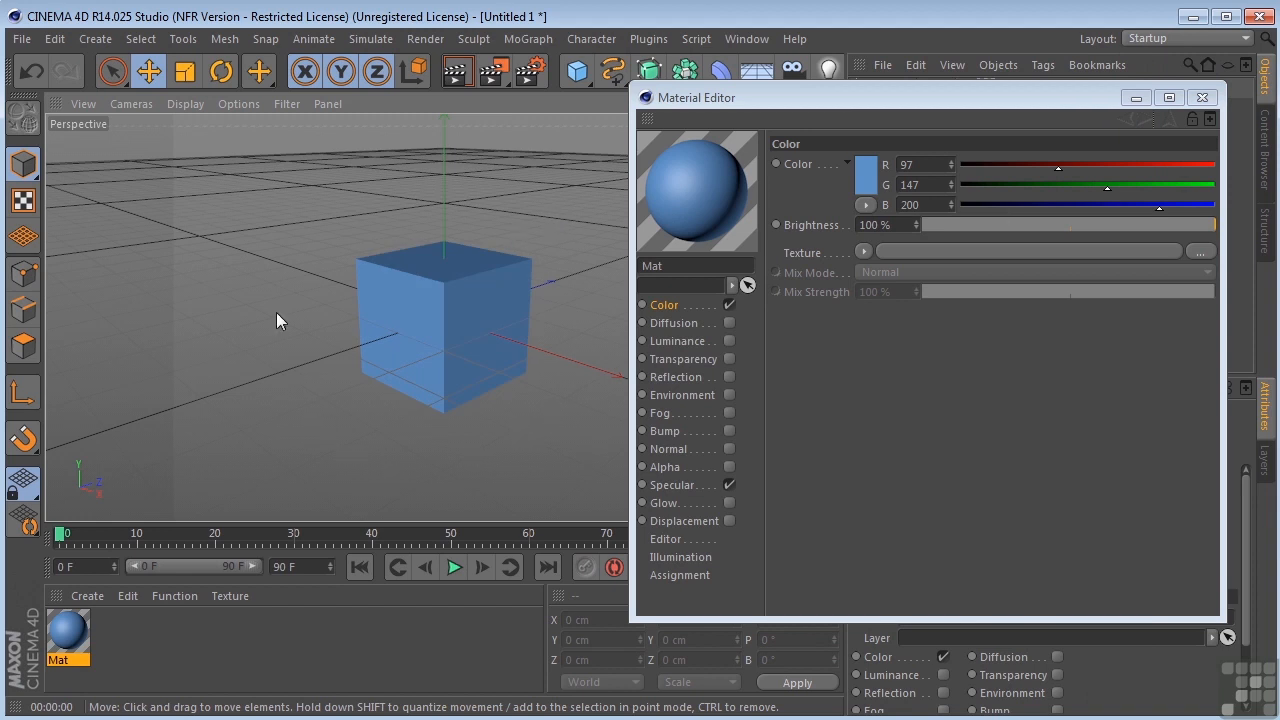
mouse_move(508, 463)
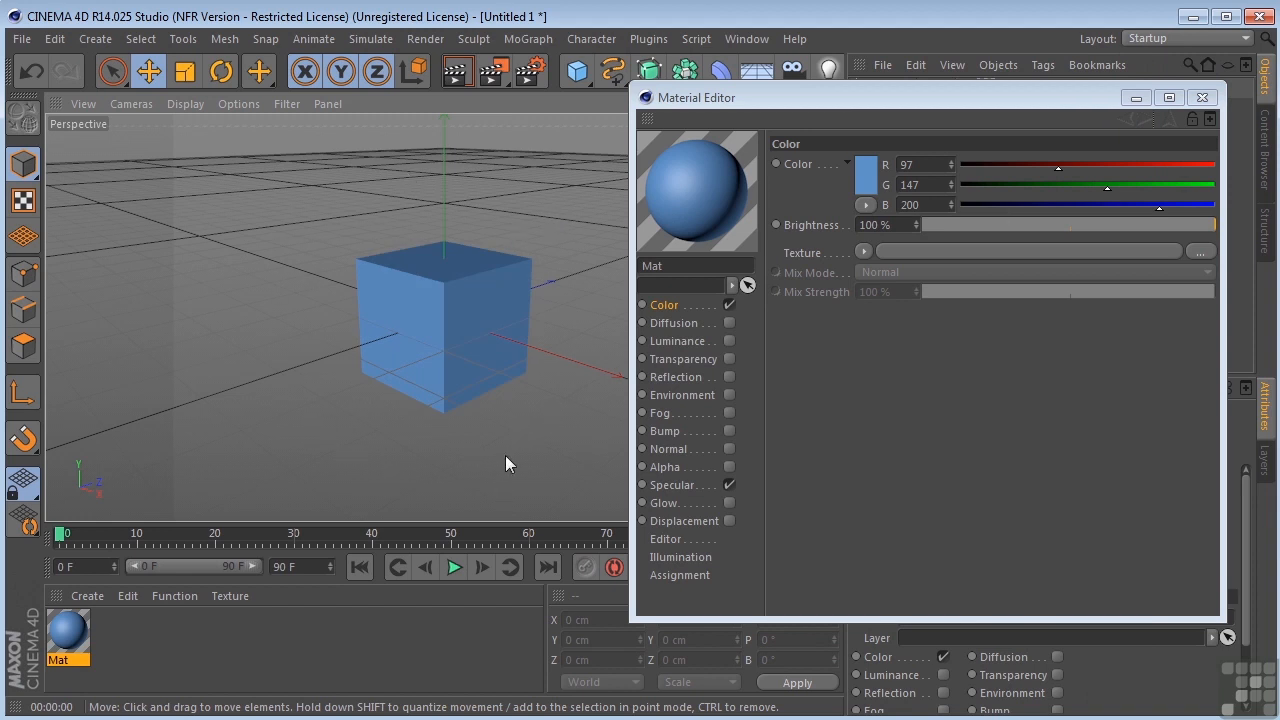
mouse_move(576, 402)
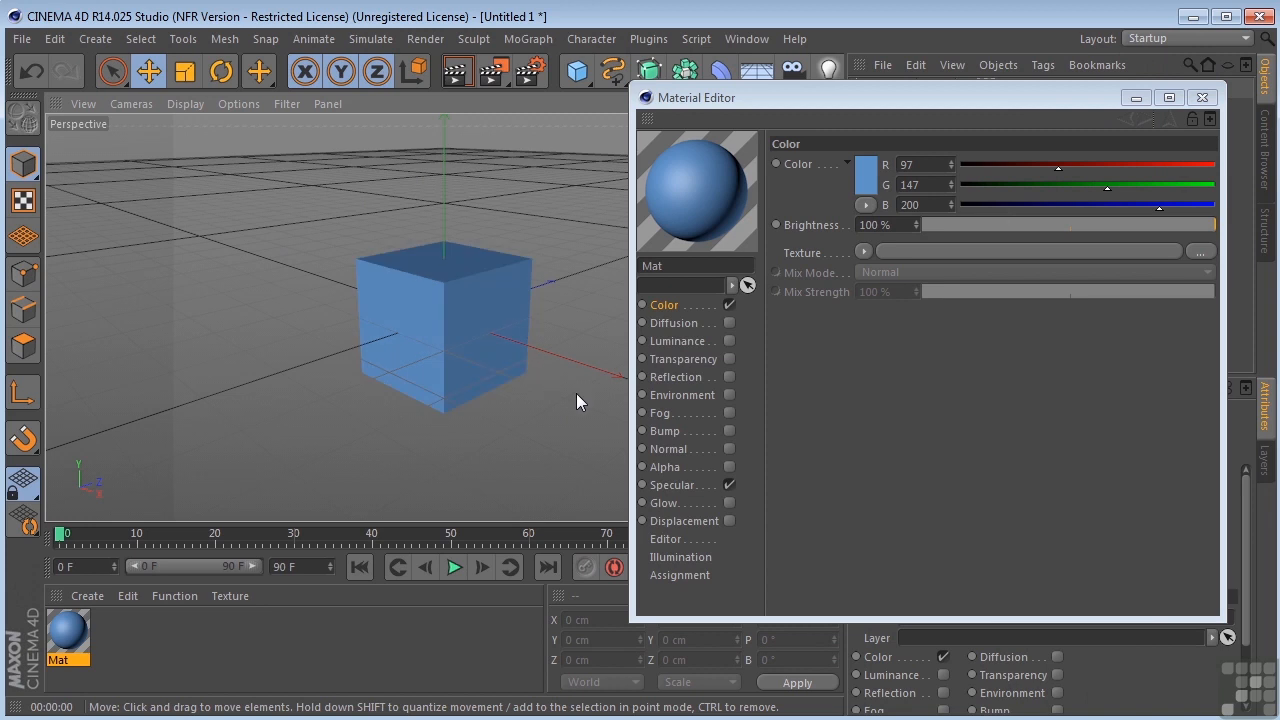
mouse_move(568, 378)
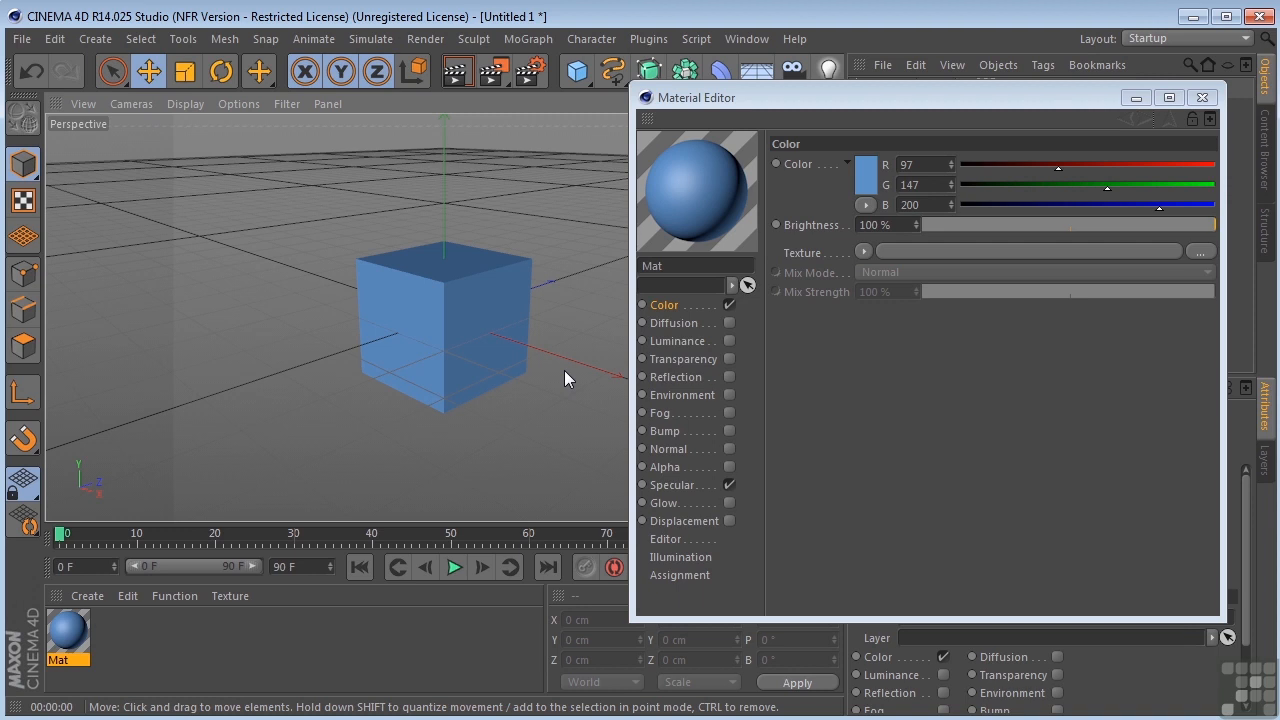
Start an Interactive Render Region from the render dropdown and return focus to the viewport
click(492, 70)
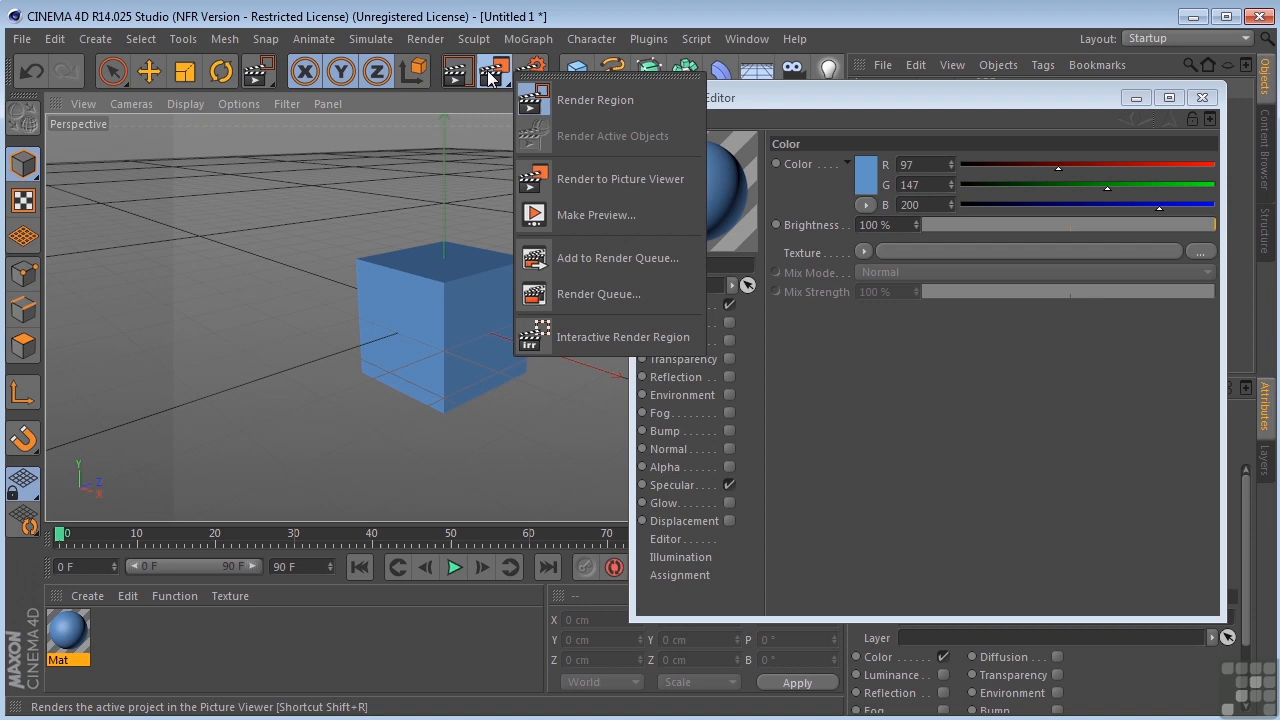
mouse_move(623, 337)
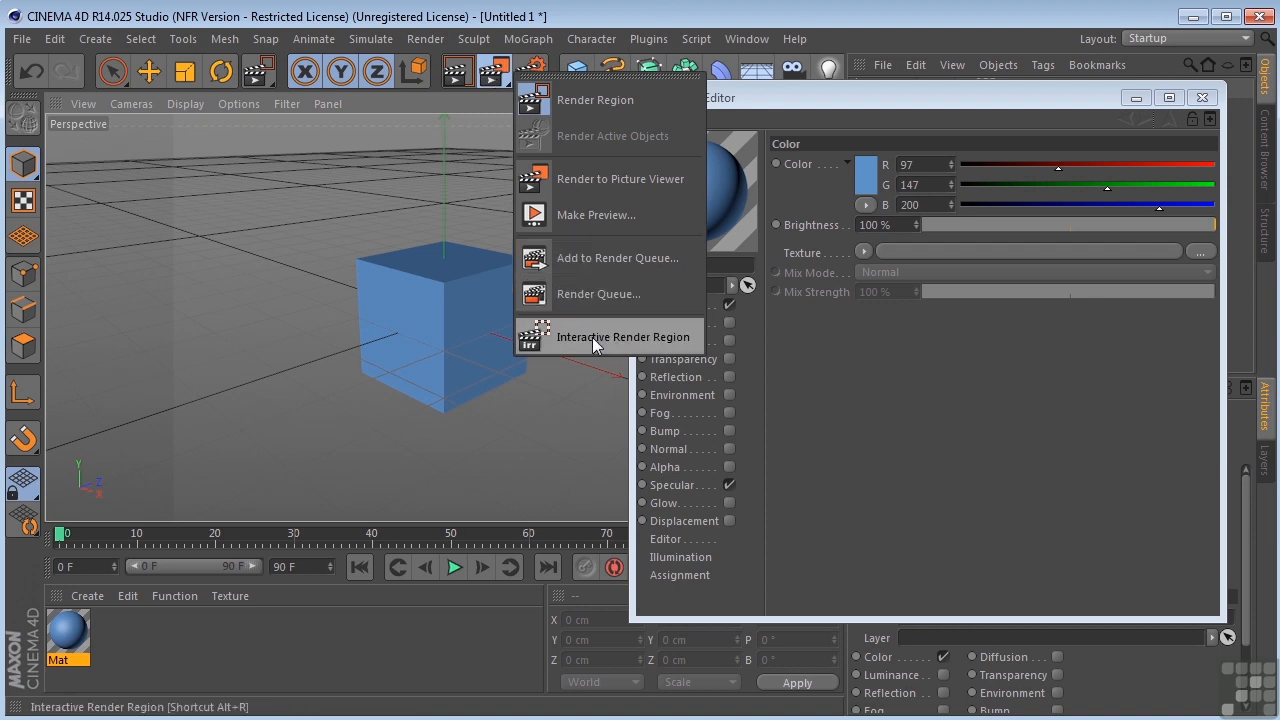
click(623, 337)
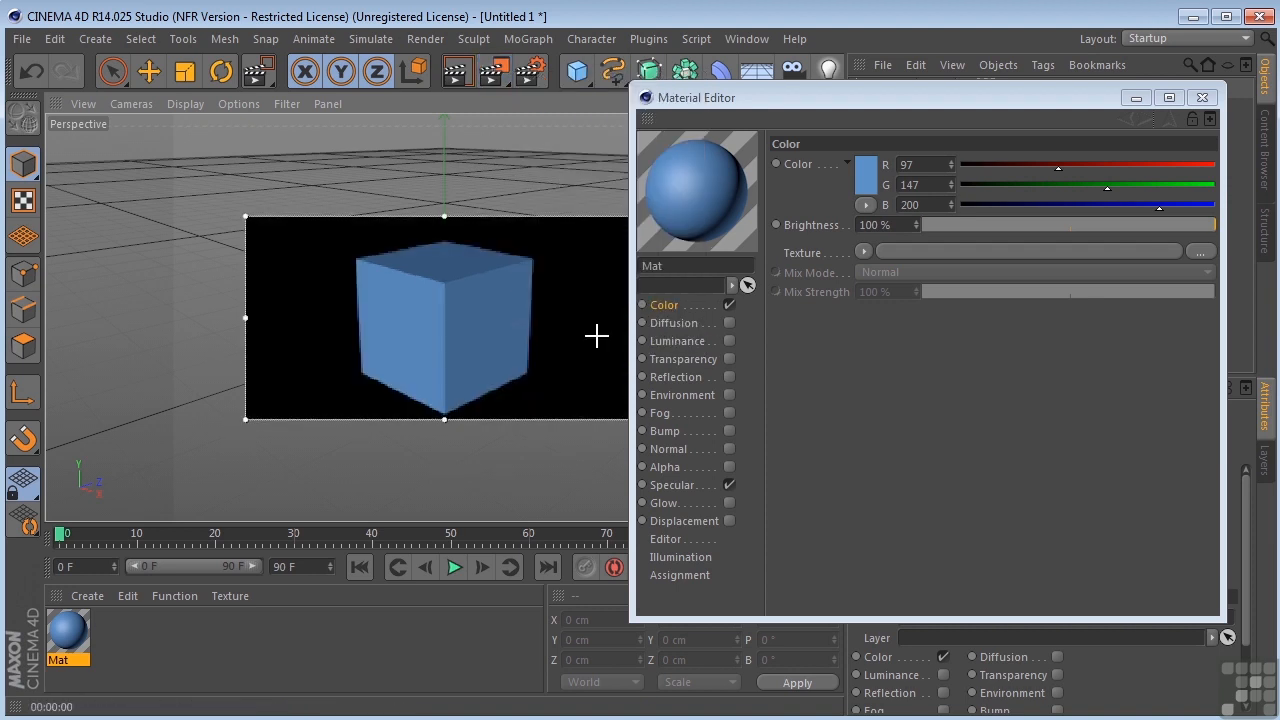
click(1202, 97)
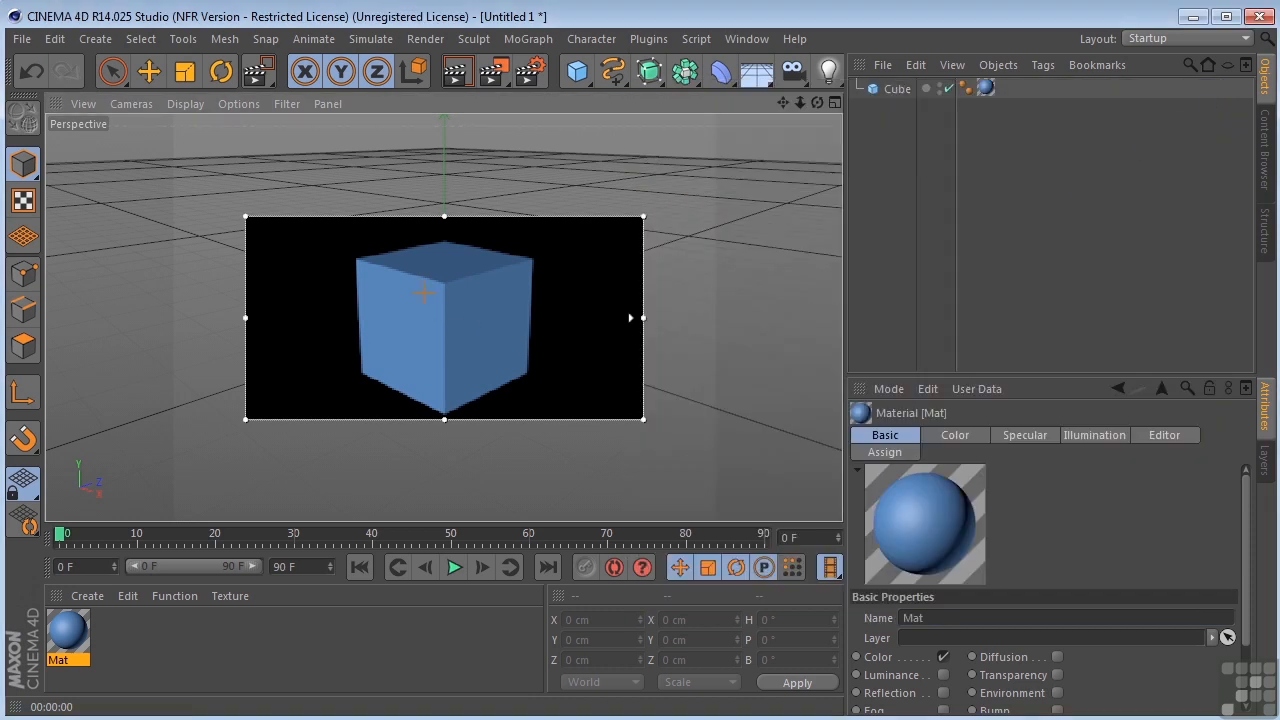
mouse_move(618, 435)
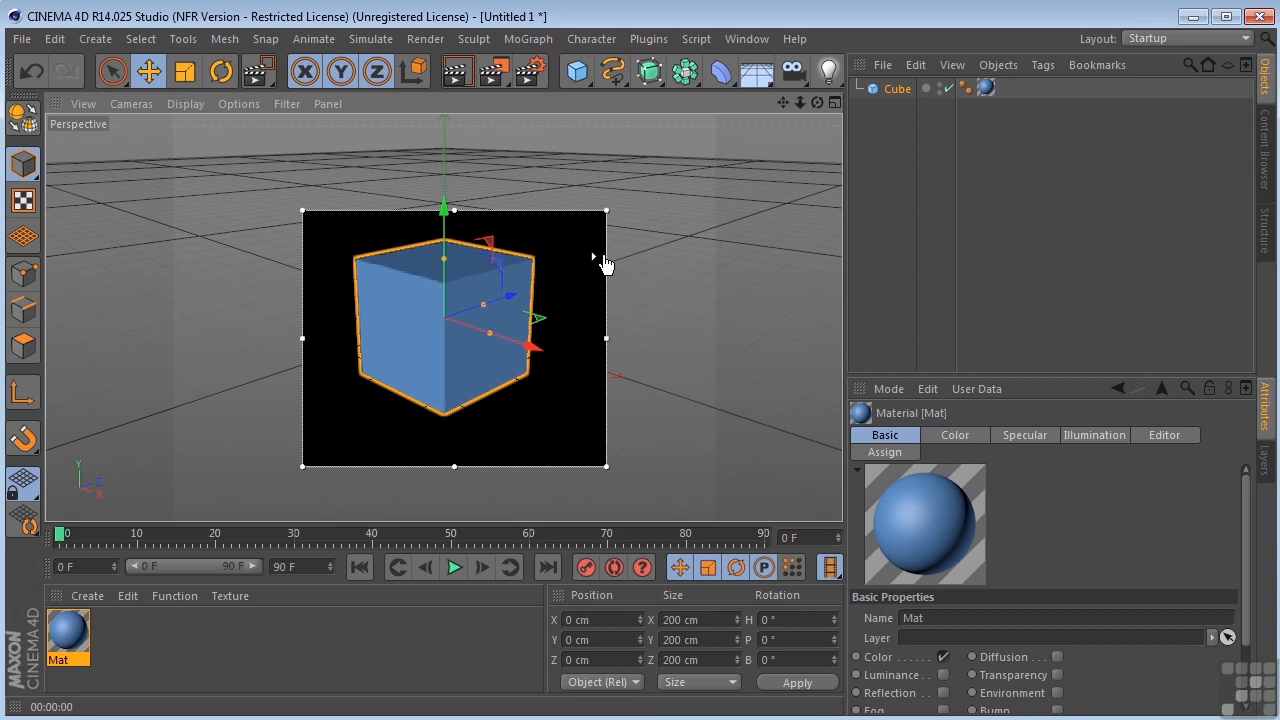
mouse_move(480, 357)
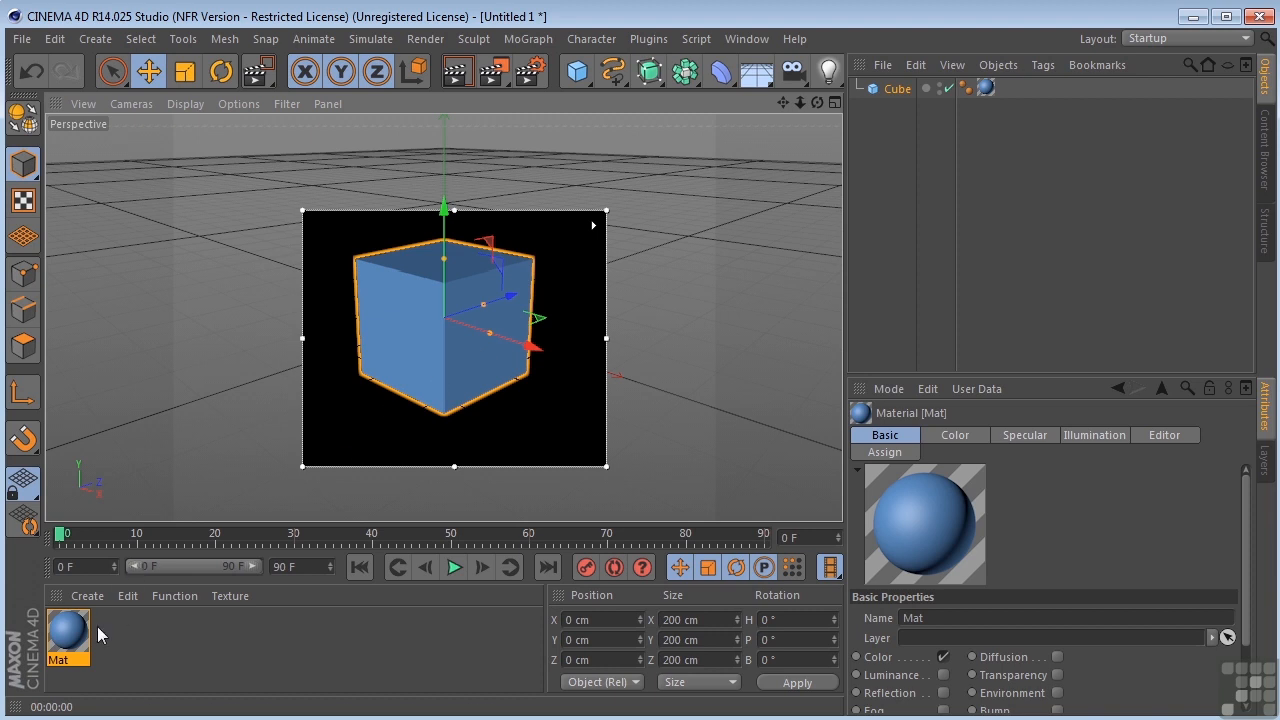
Set Mat's colour to green (R53 G215 B24) with 106% brightness in the Material Editor
double_click(68, 635)
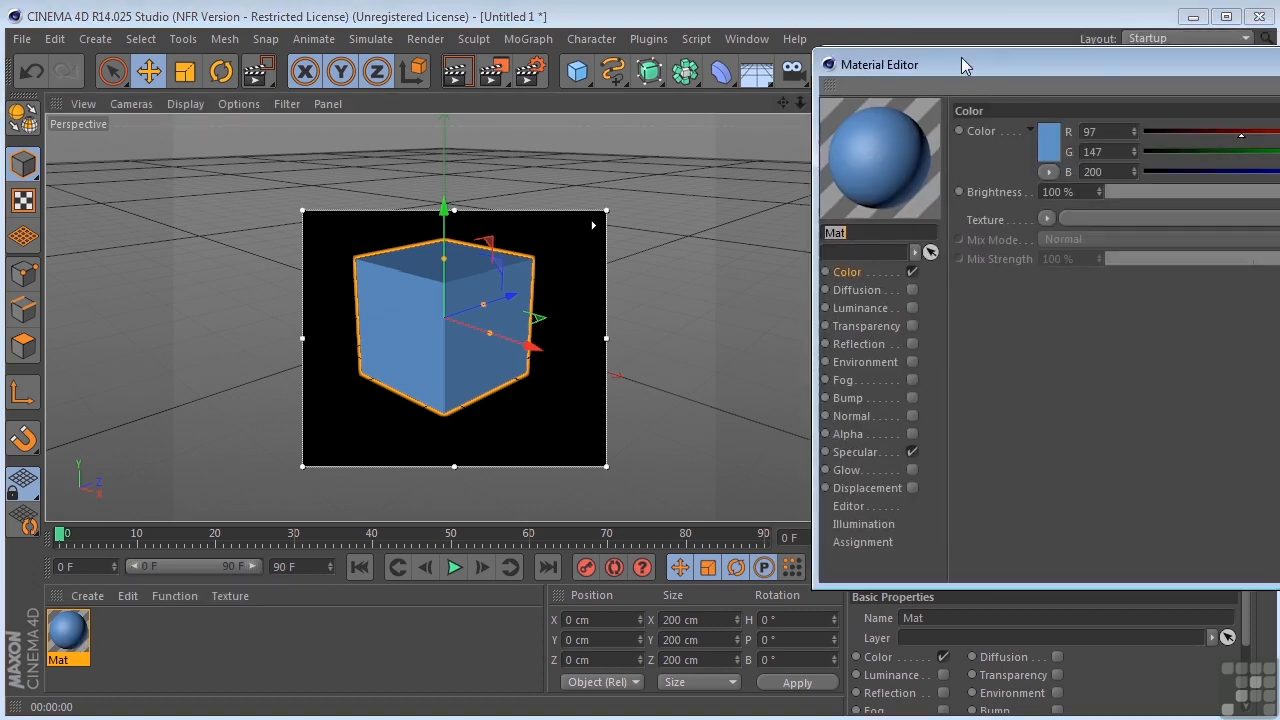
drag(879, 64, 691, 104)
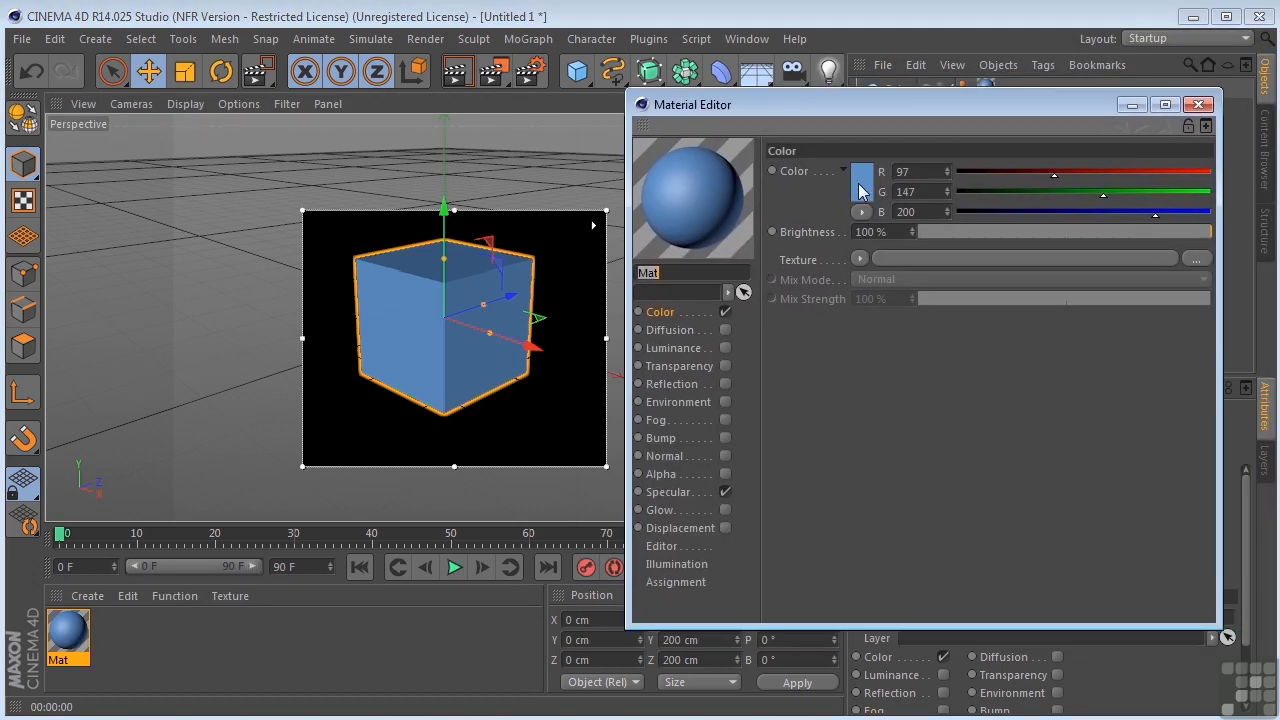
click(862, 191)
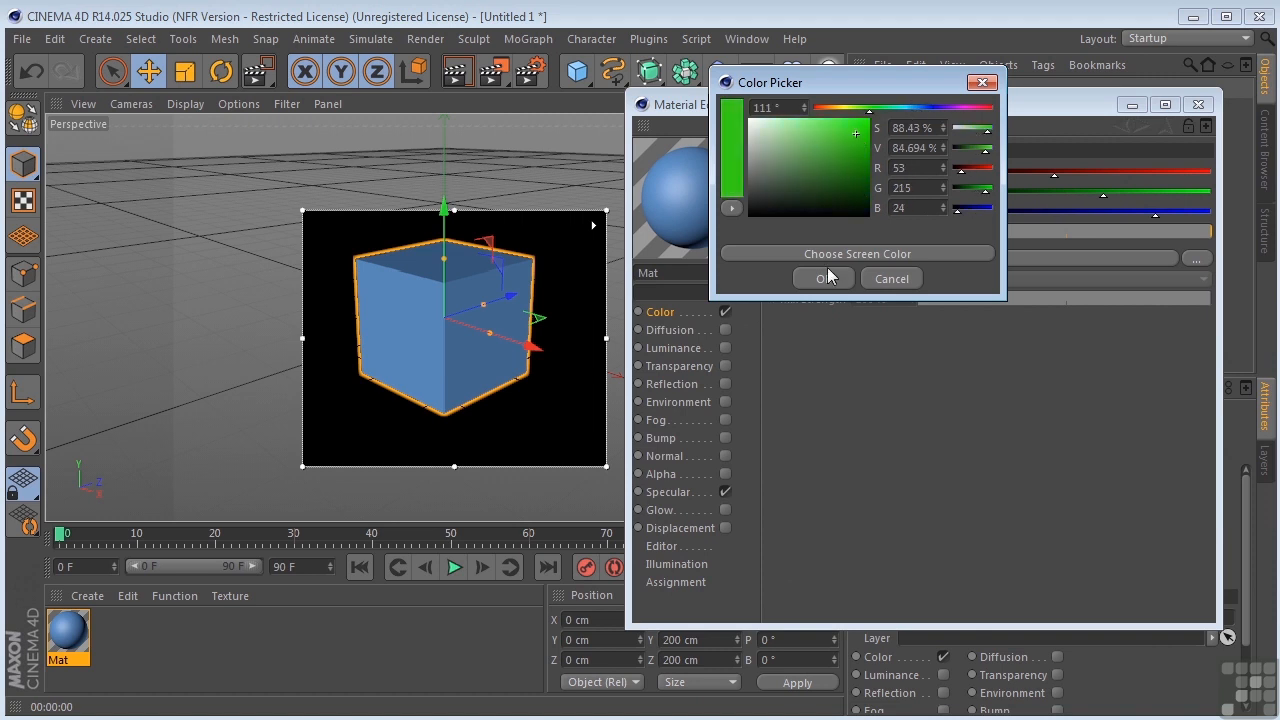
click(816, 278)
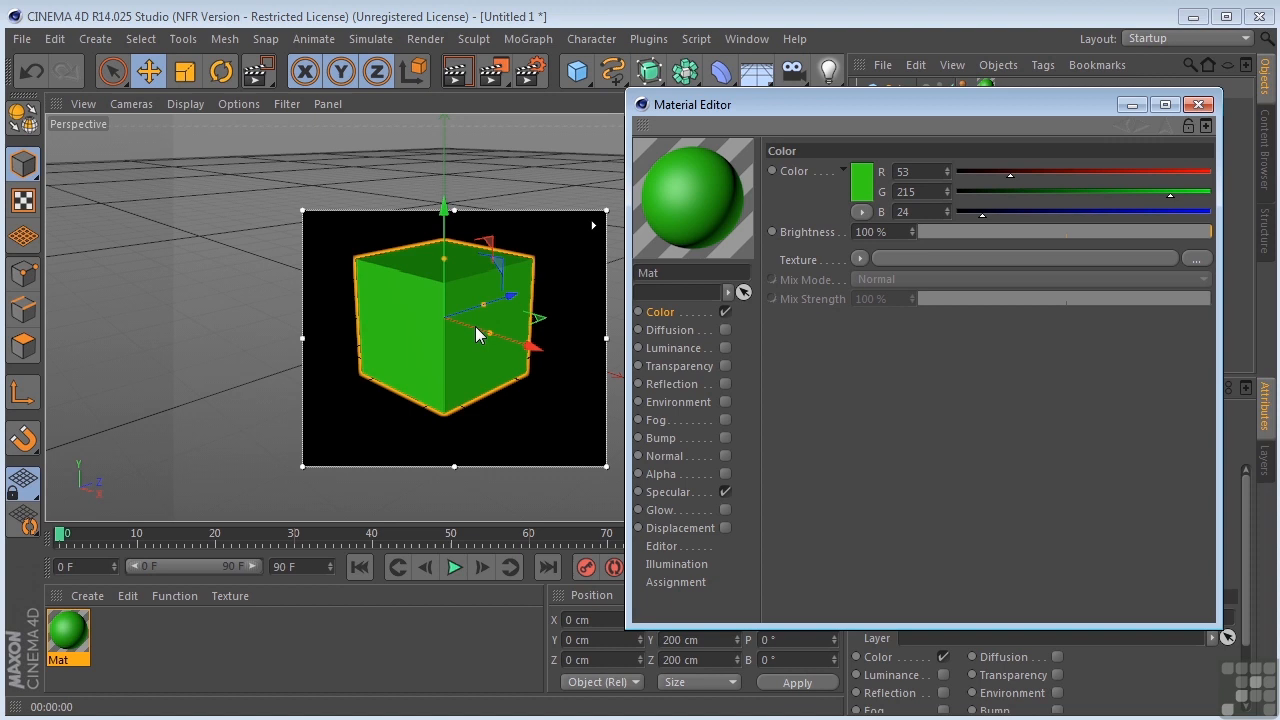
mouse_move(1210, 240)
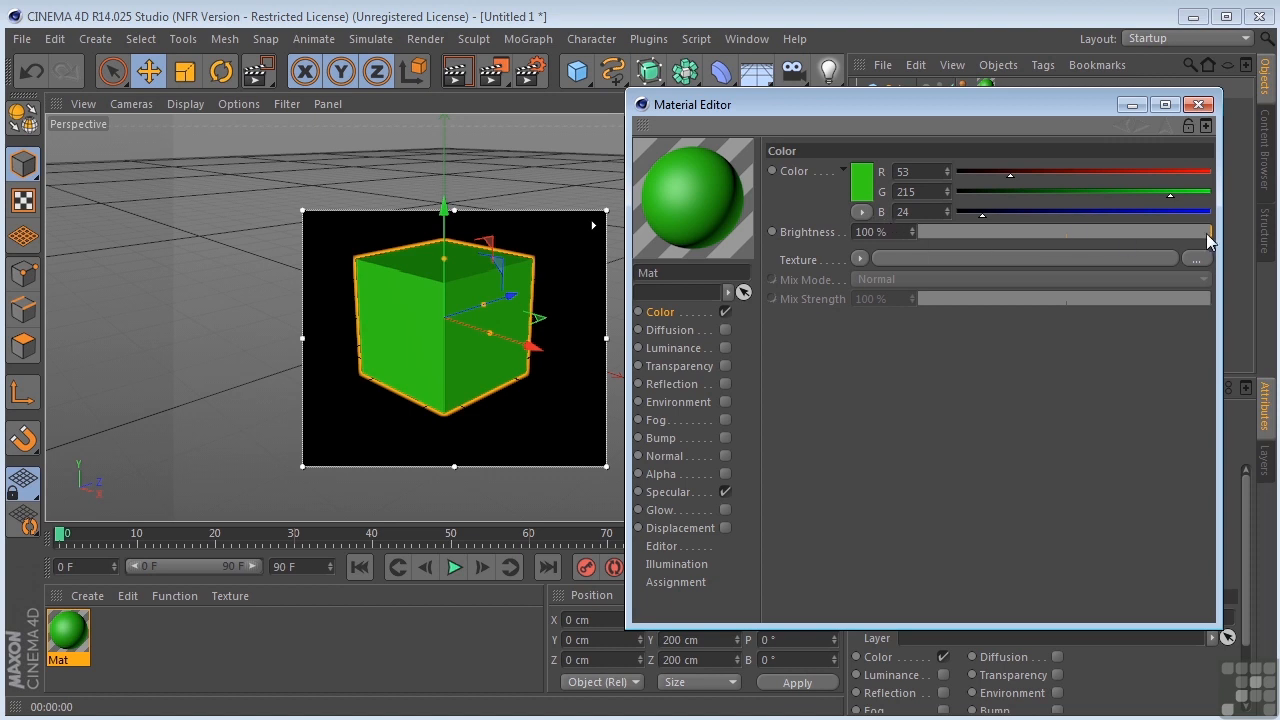
drag(1205, 231, 1000, 231)
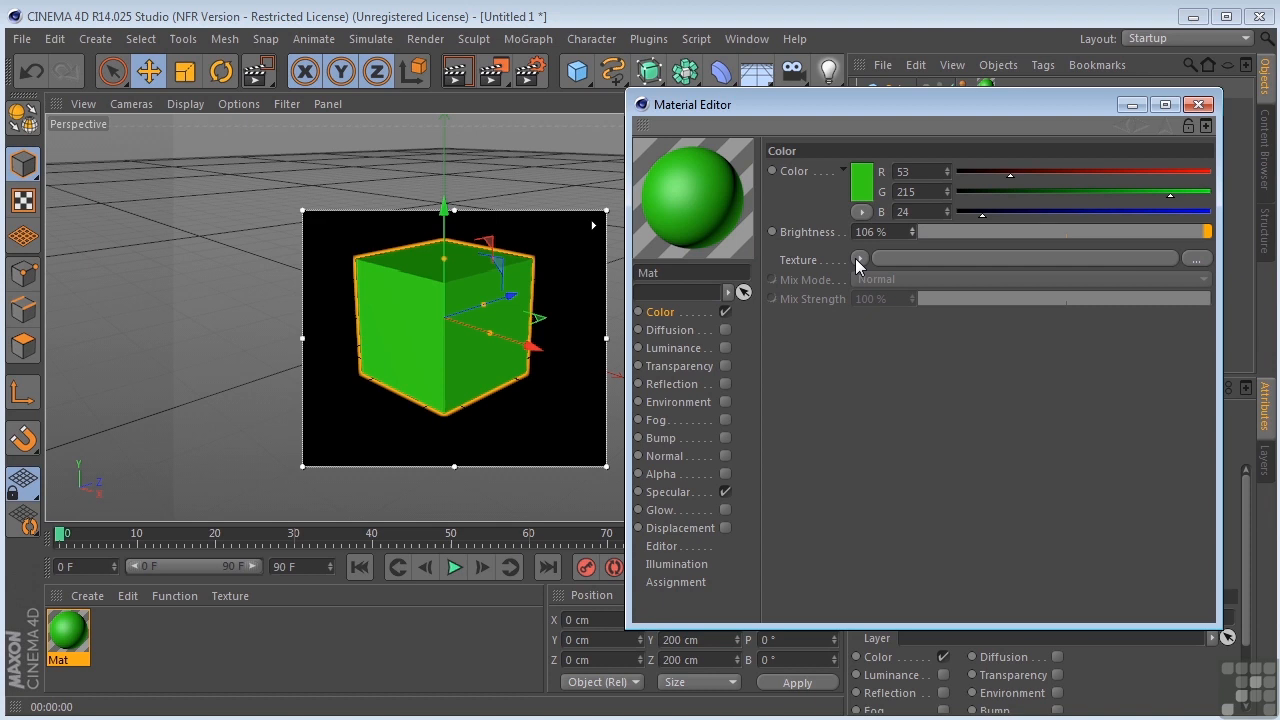
click(858, 258)
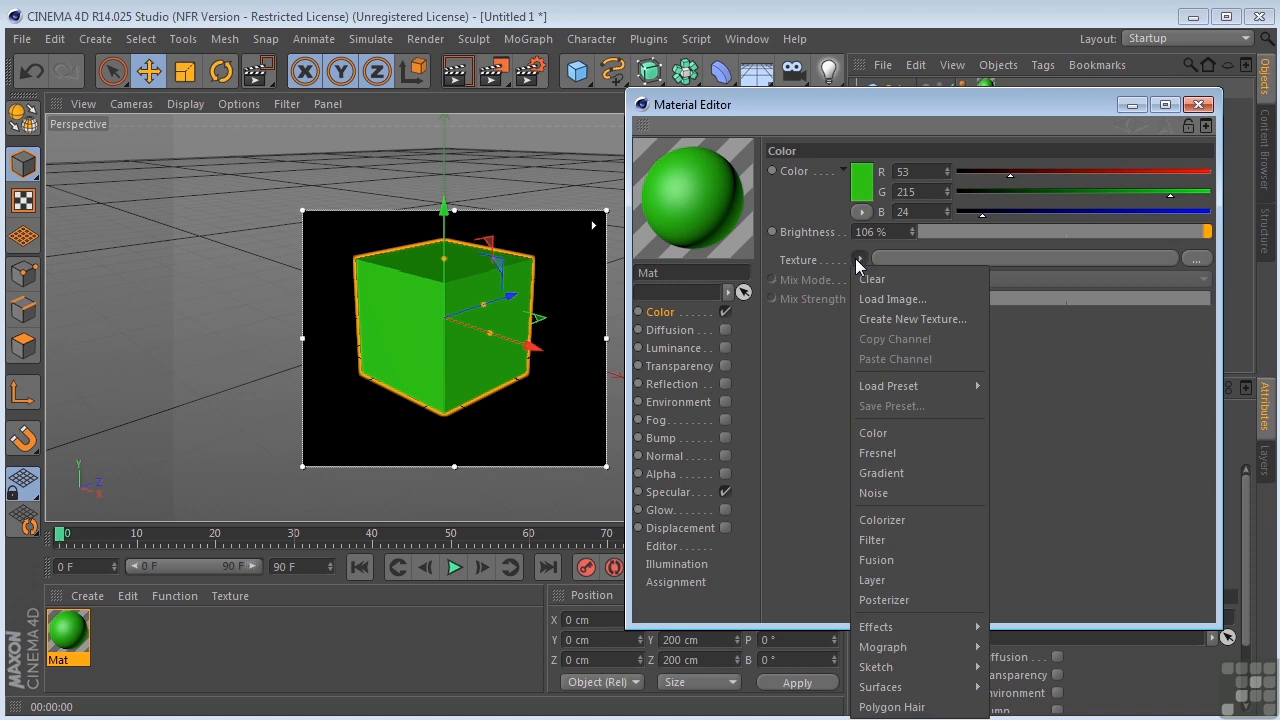
mouse_move(882, 647)
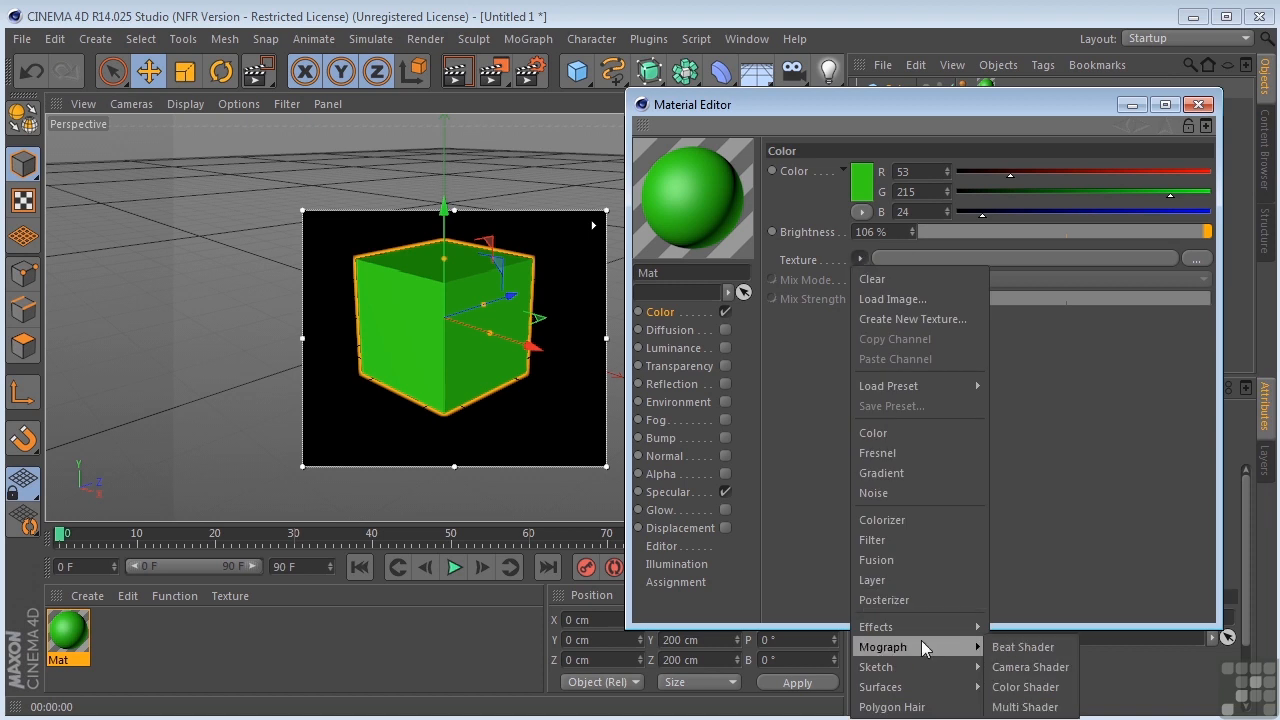
mouse_move(883, 686)
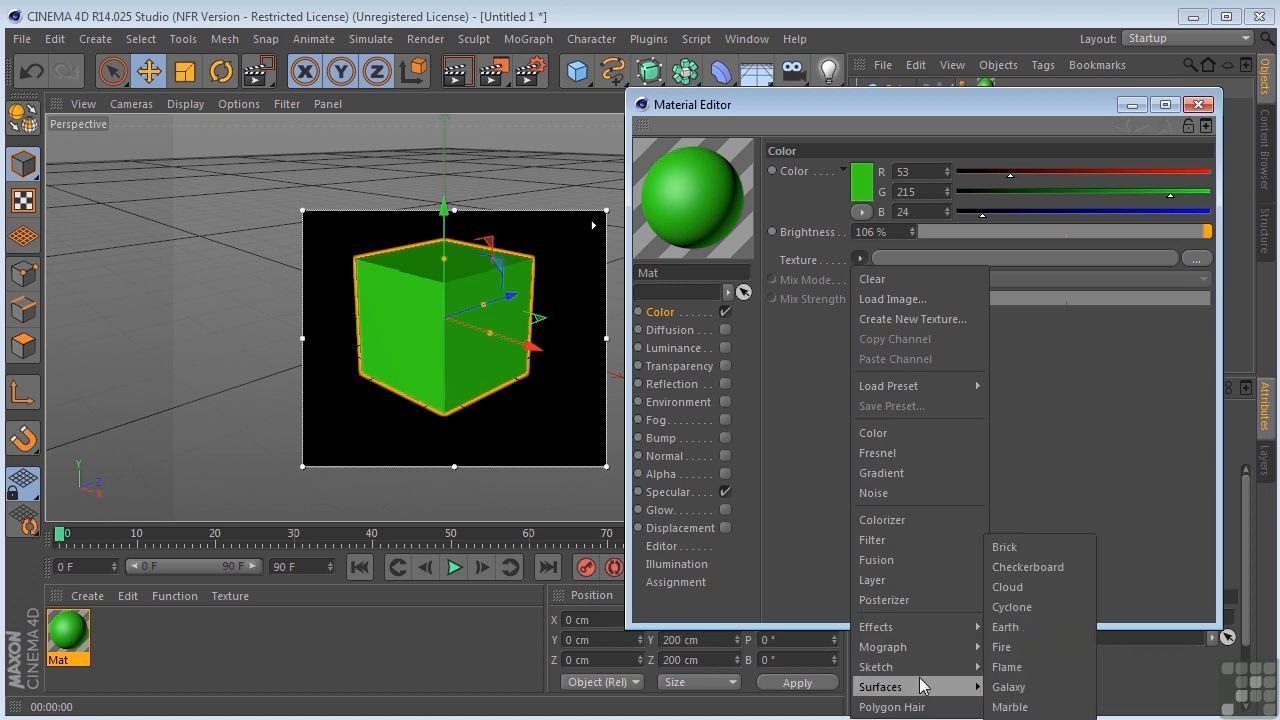
mouse_move(1027, 567)
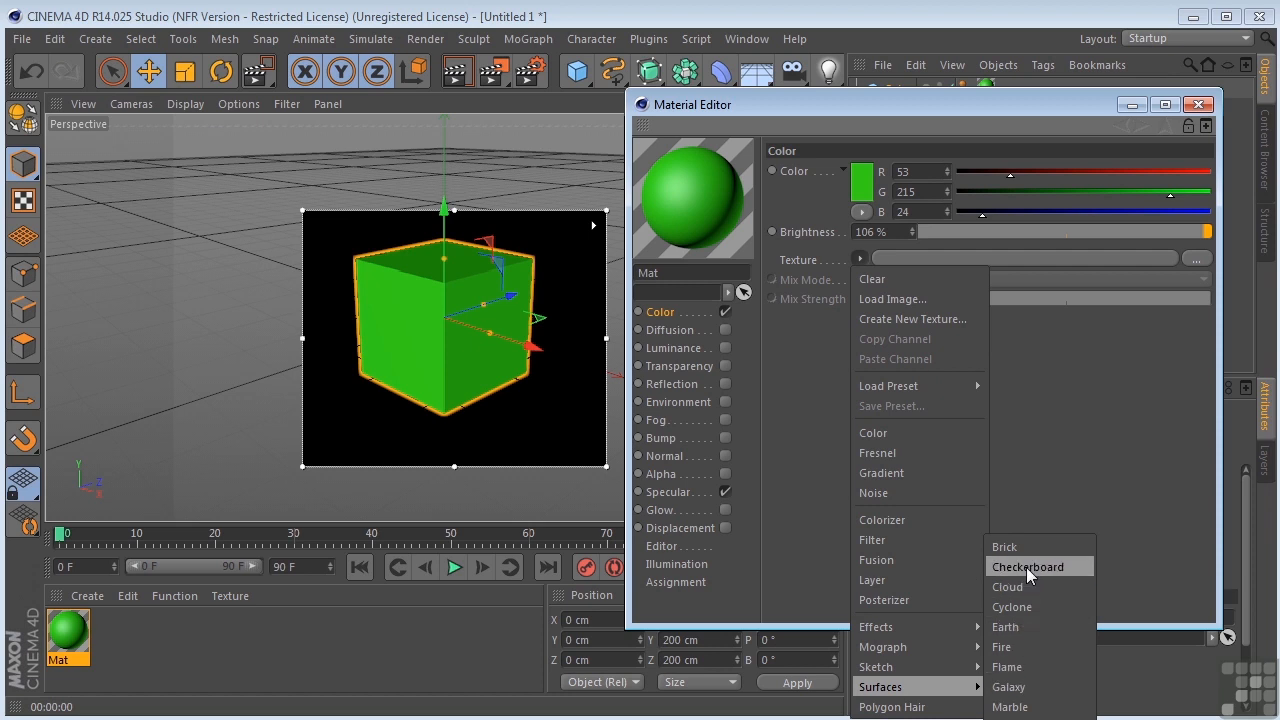
mouse_move(1009, 687)
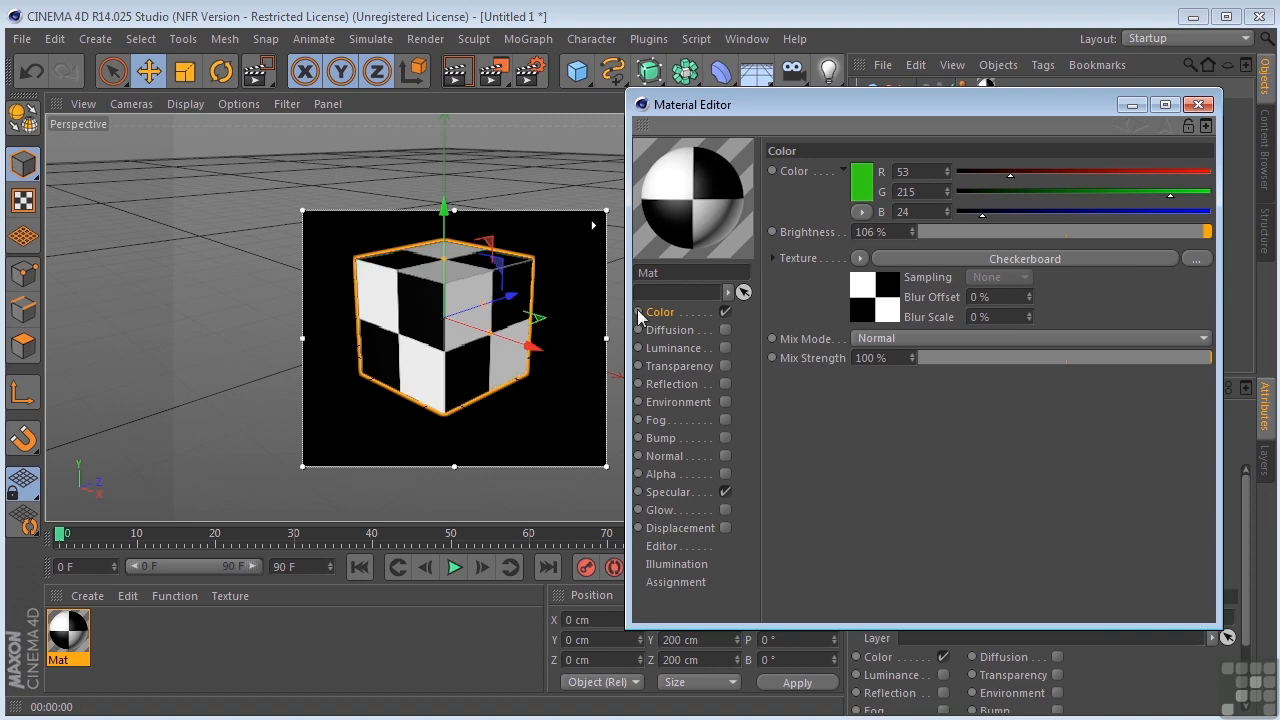
mouse_move(892, 293)
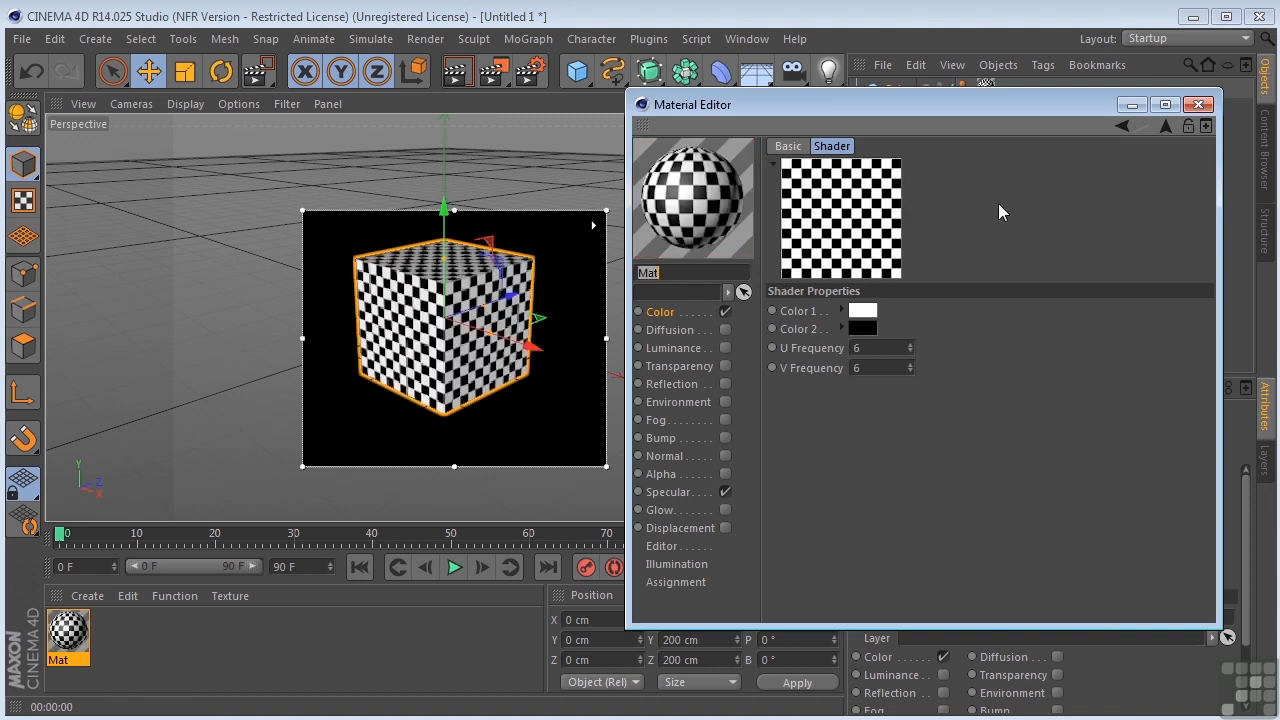
Go back from the Checkerboard shader to Mat's colour channel settings
click(660, 311)
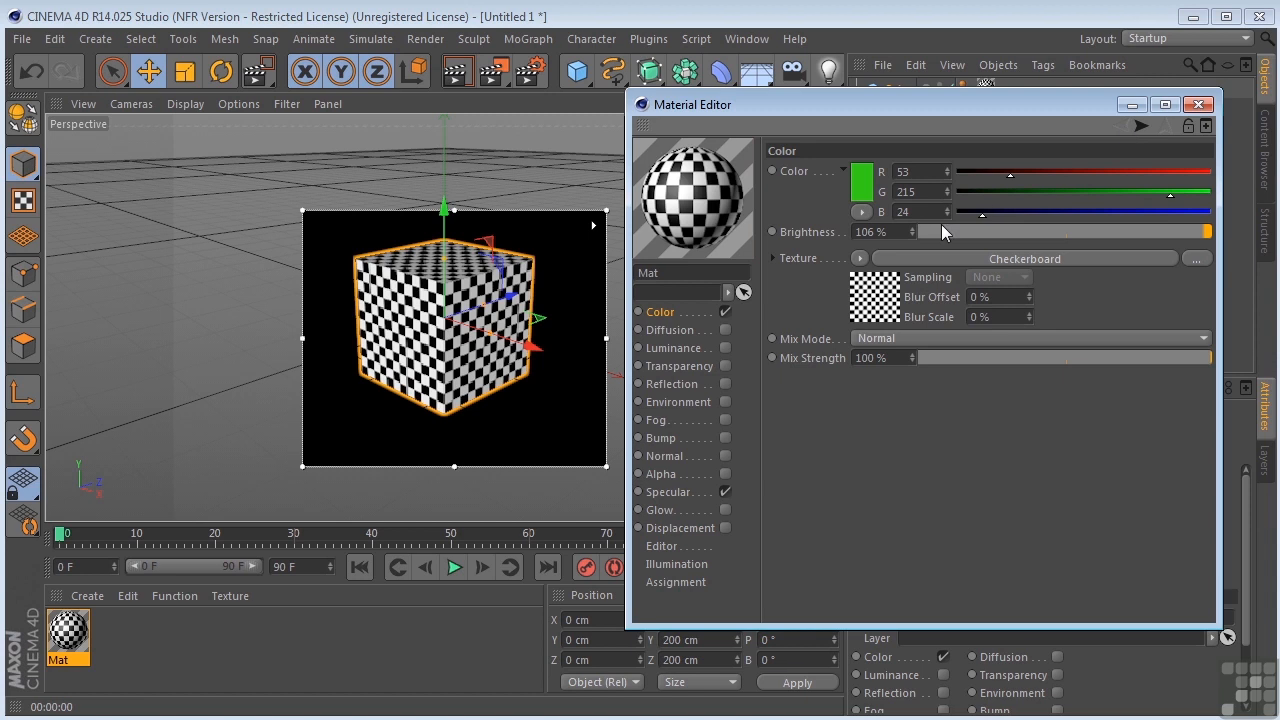
mouse_move(865, 260)
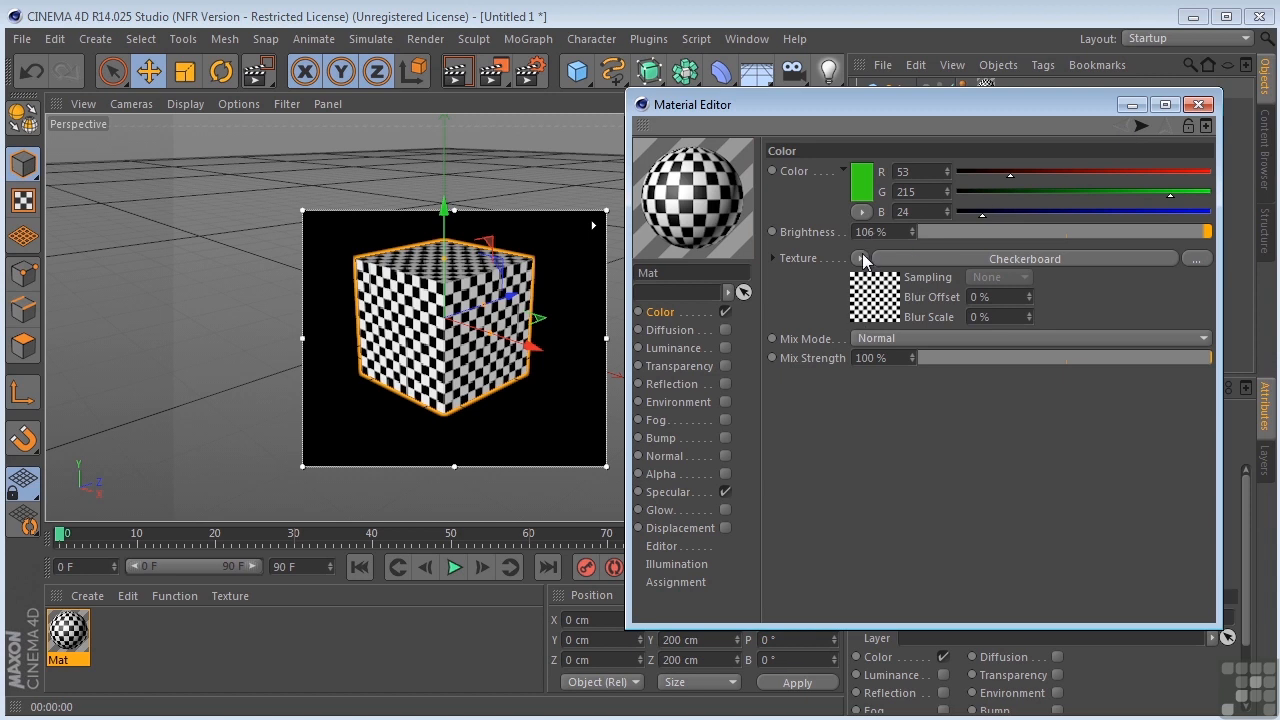
Clear the checkerboard from the colour texture and load a Noise shader instead
click(860, 258)
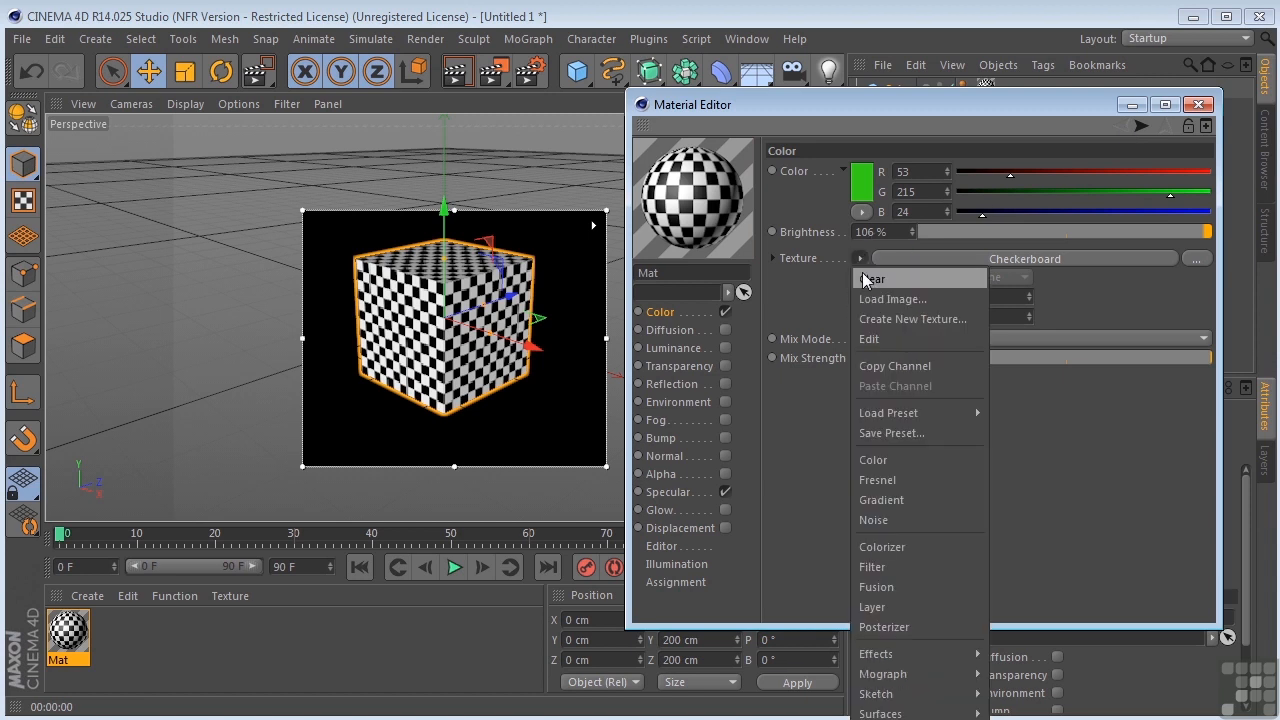
click(872, 278)
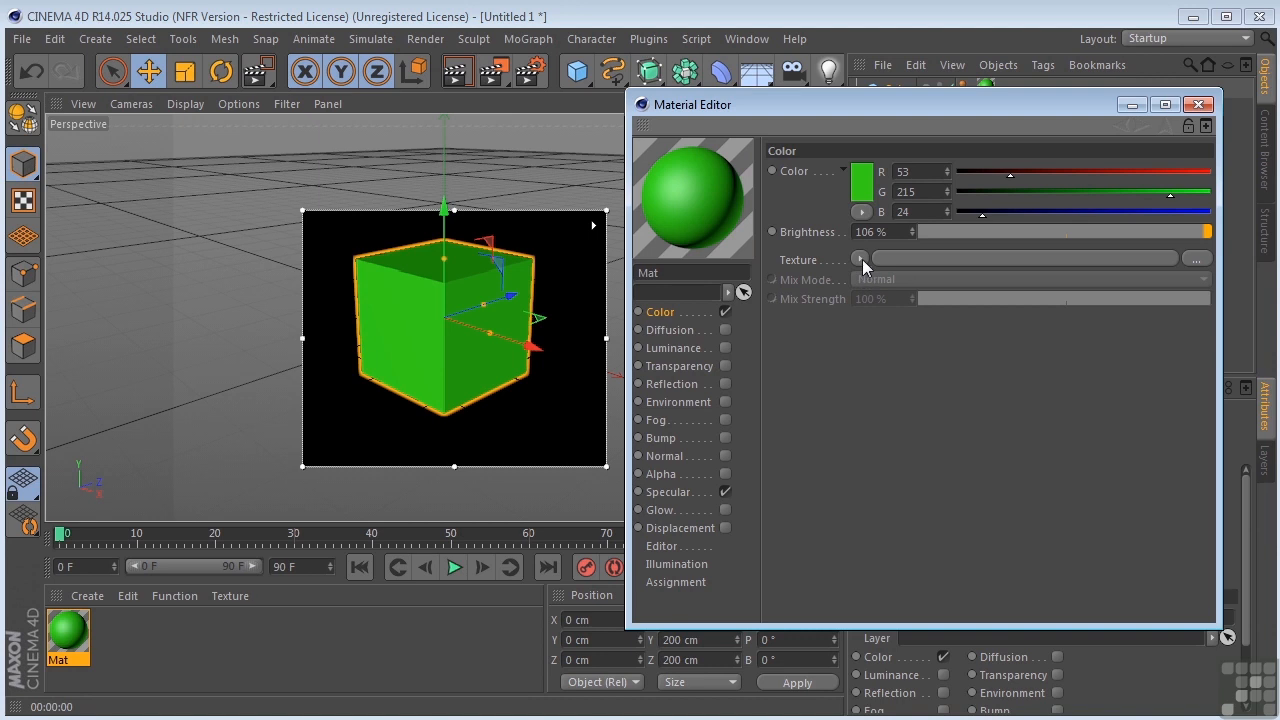
click(860, 258)
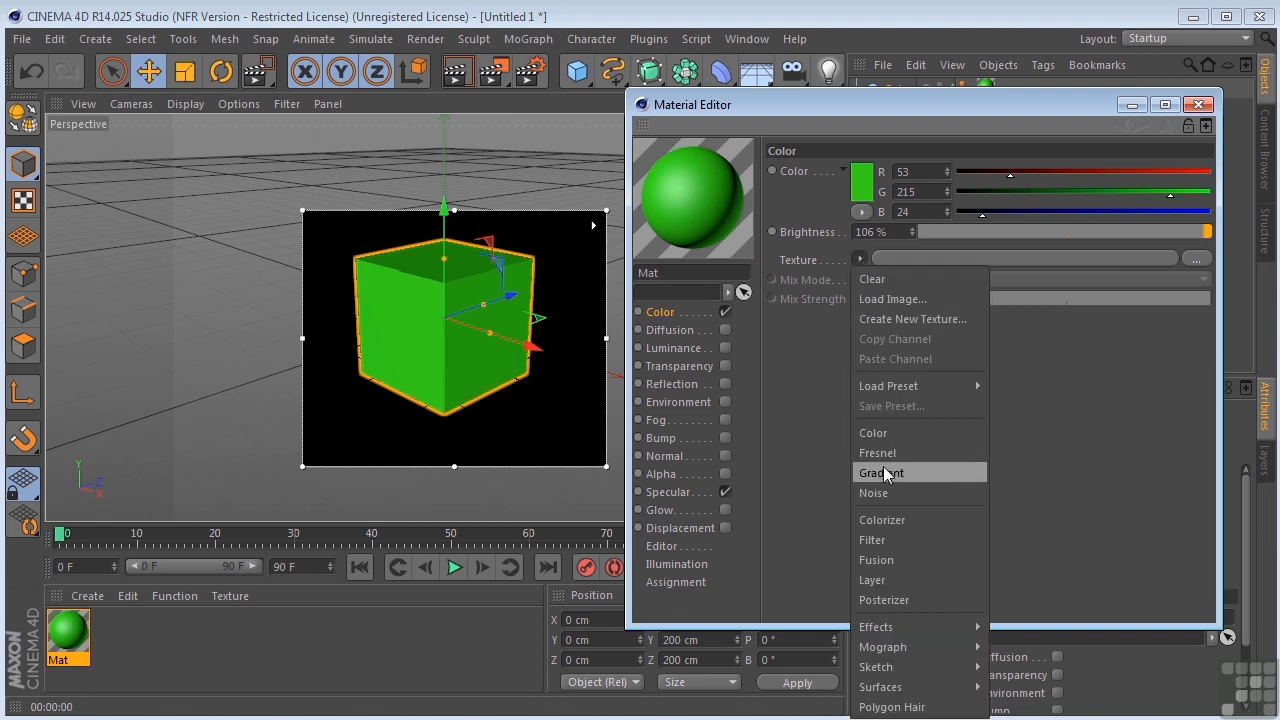
click(873, 492)
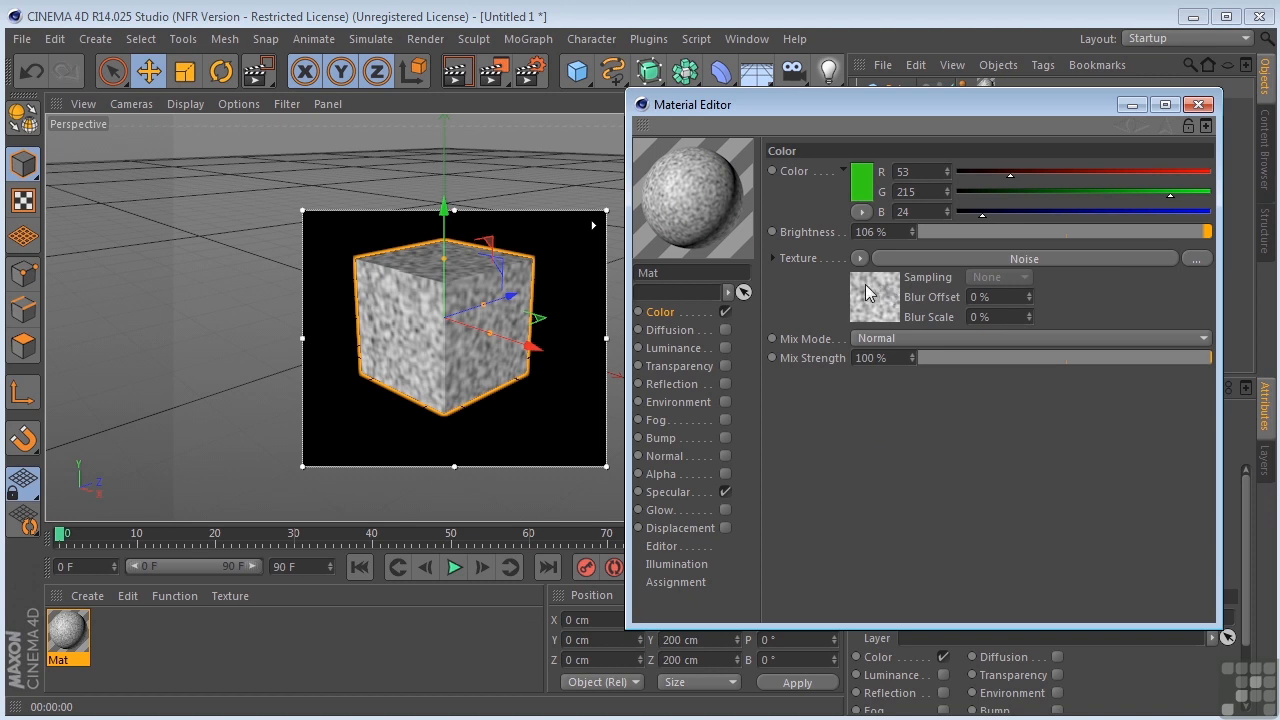
mouse_move(882, 297)
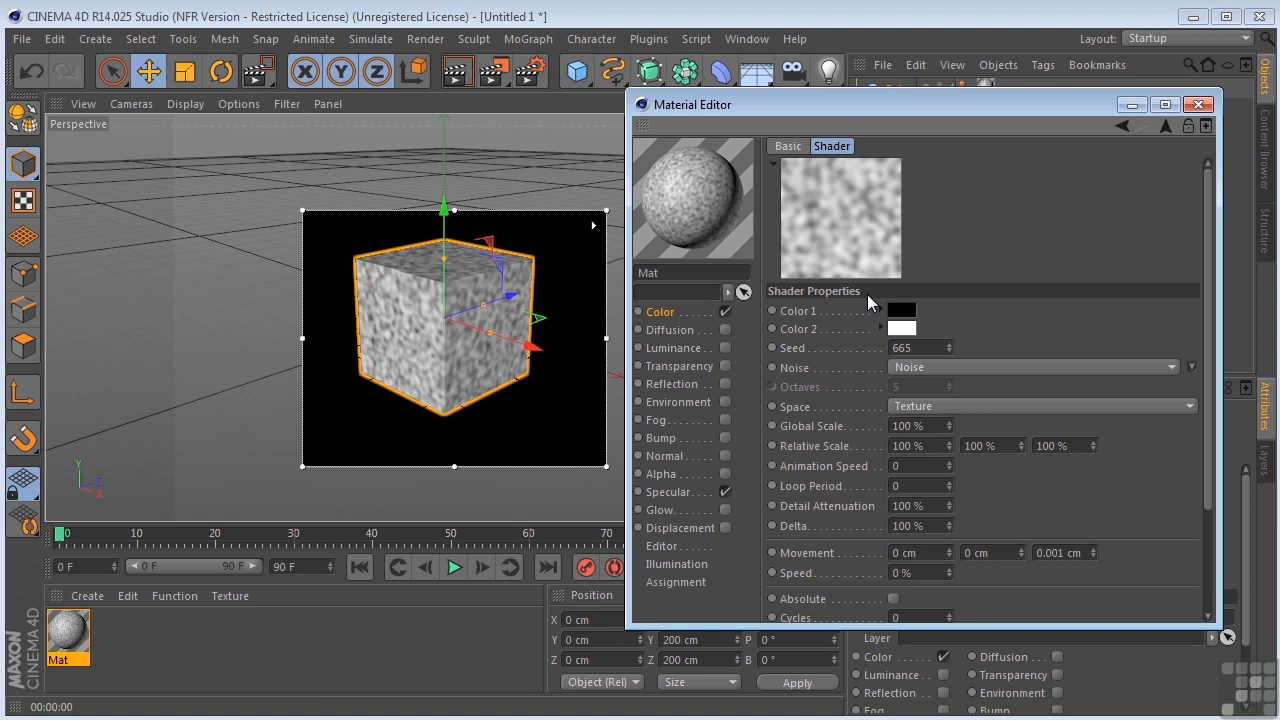
mouse_move(1028, 363)
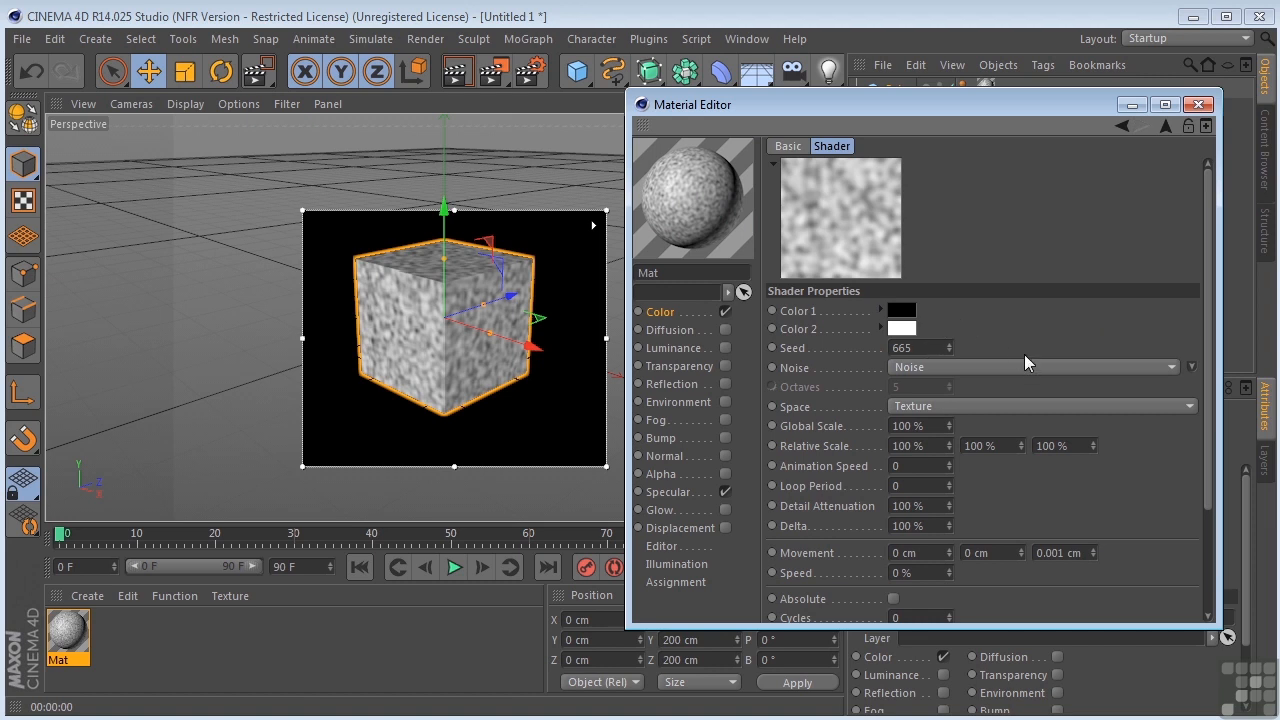
mouse_move(1150, 395)
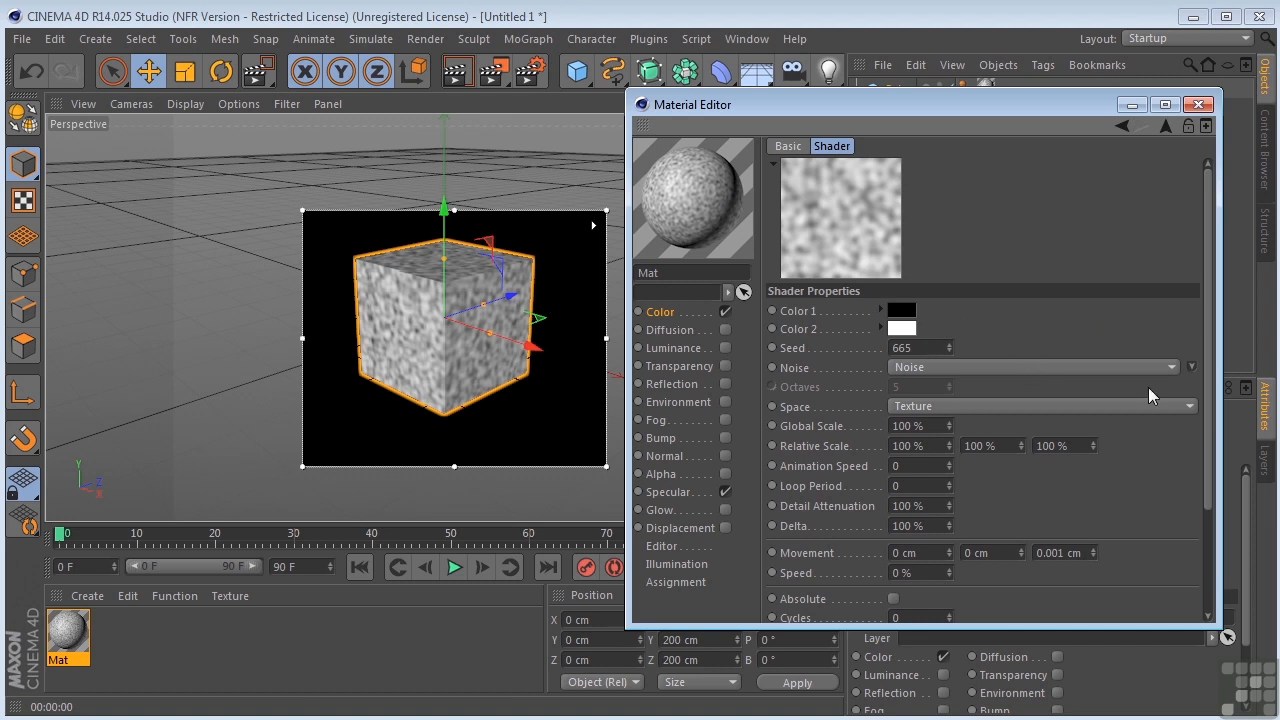
mouse_move(1190, 378)
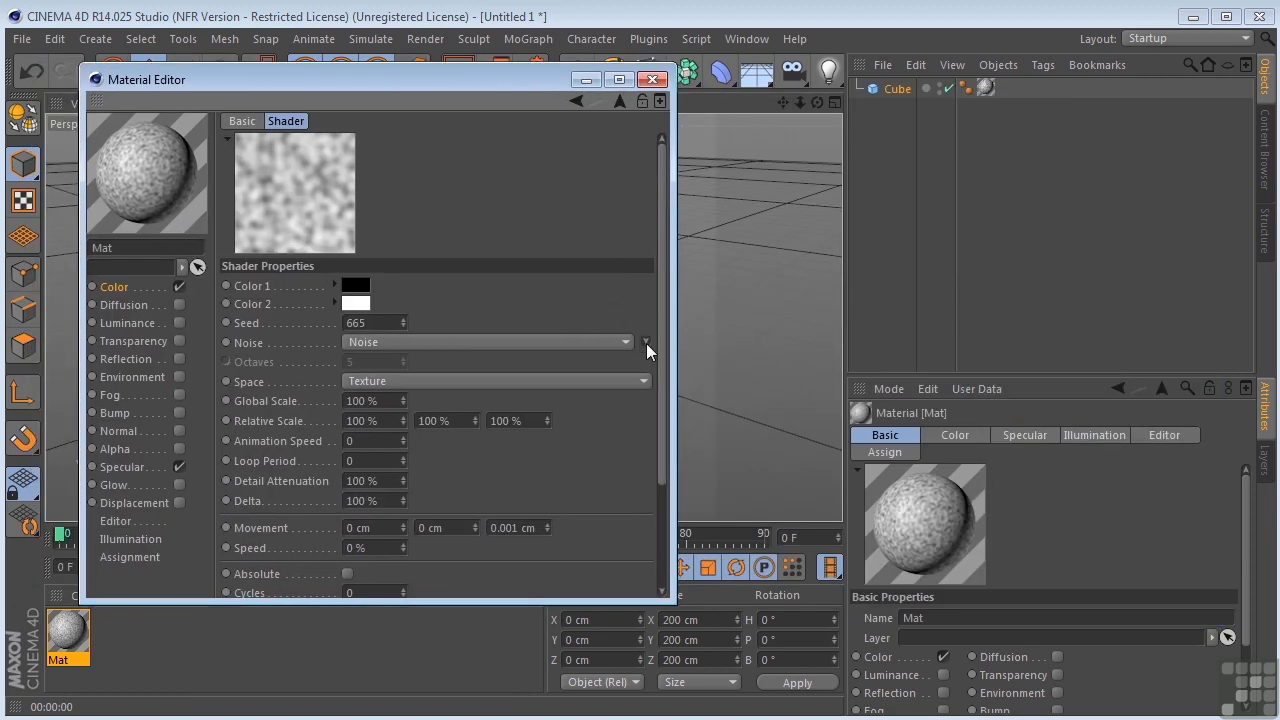
Choose Cell Voronoi from the noise type gallery and set Global Scale to 10%
click(645, 341)
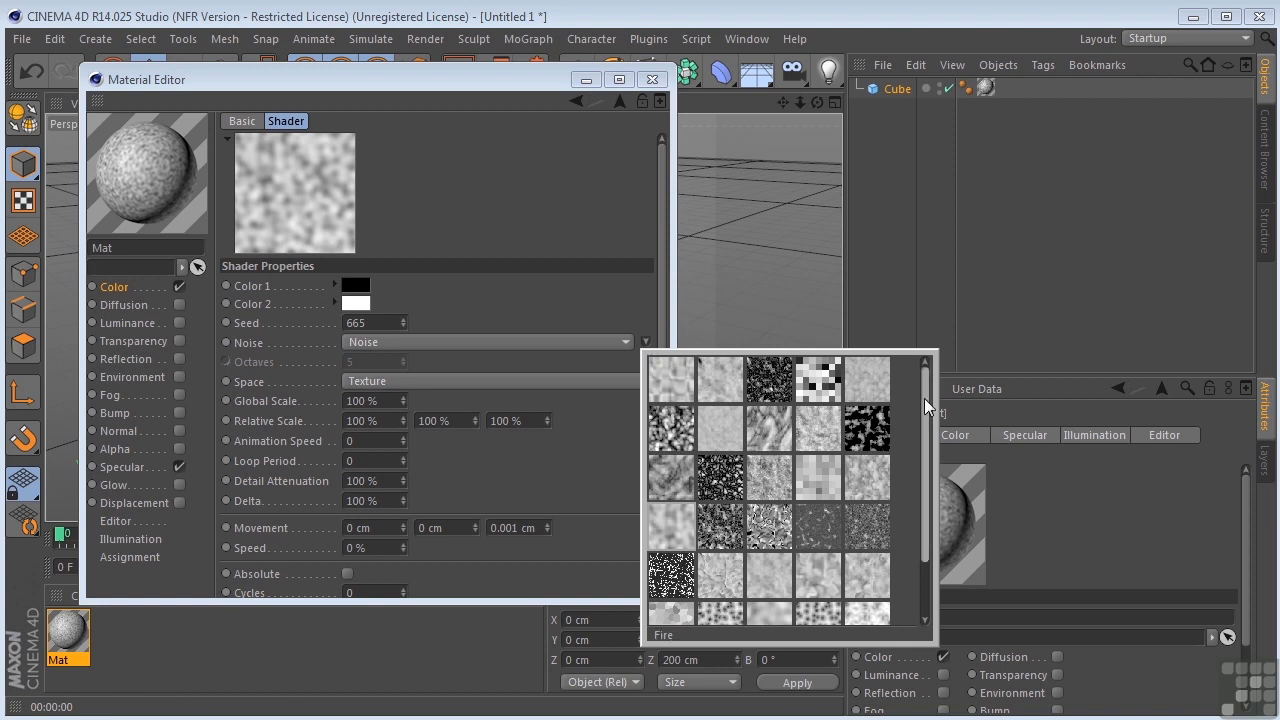
scroll(down, 3)
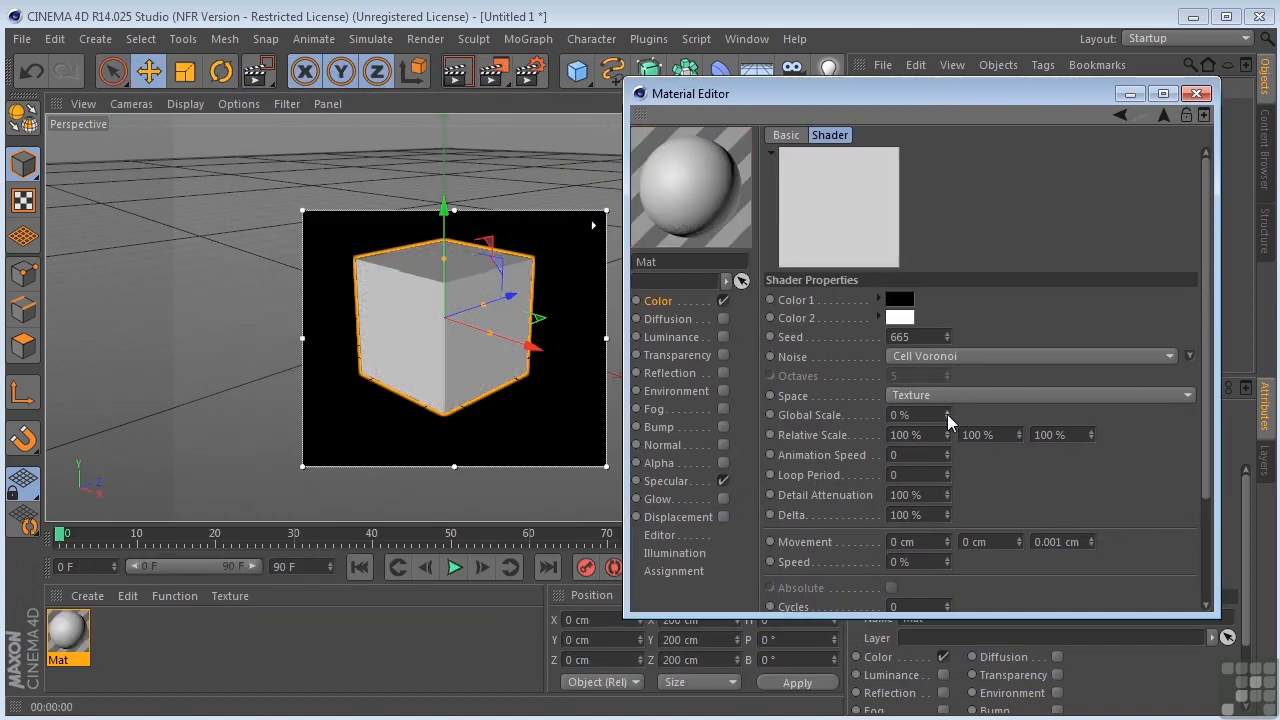
text(10)
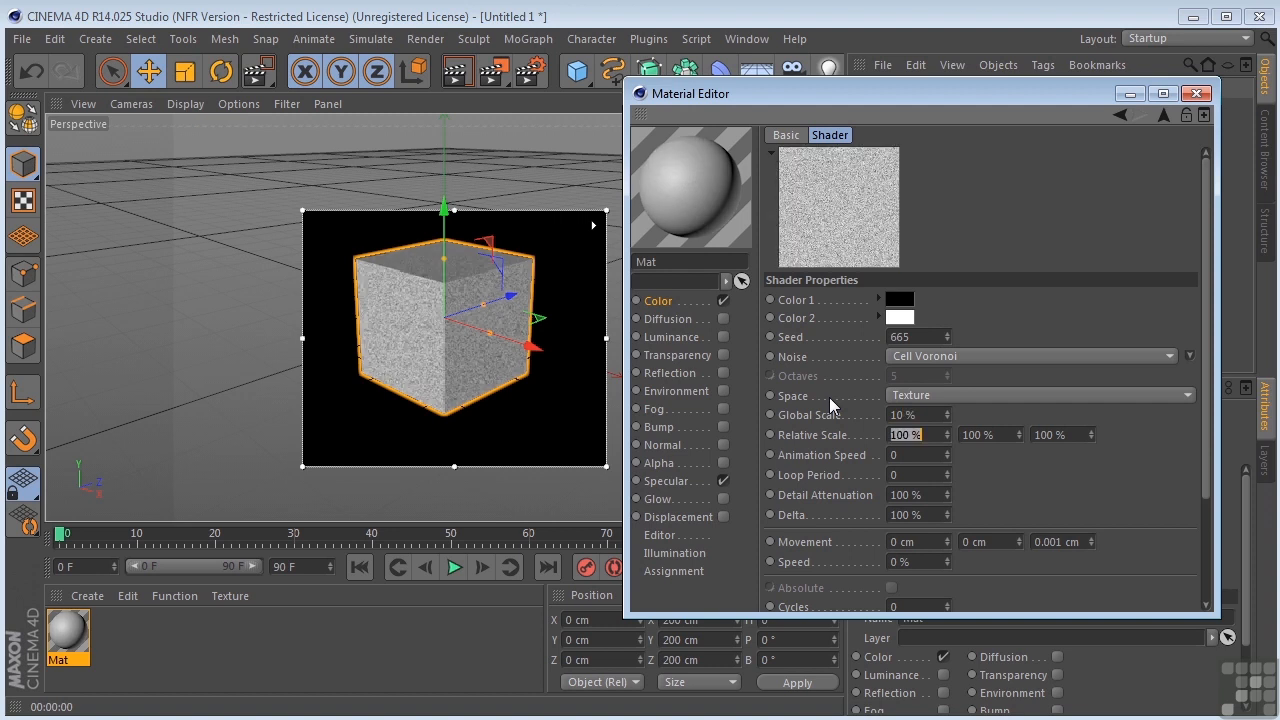
mouse_move(985, 500)
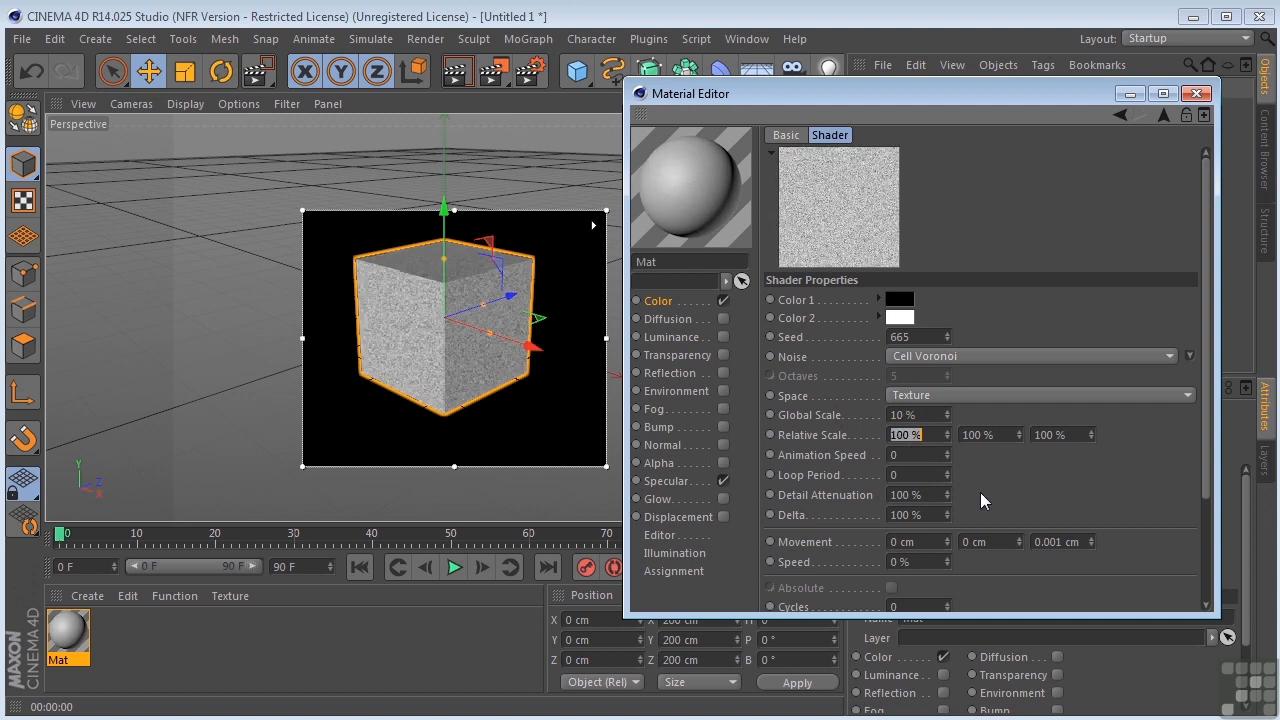
mouse_move(978, 478)
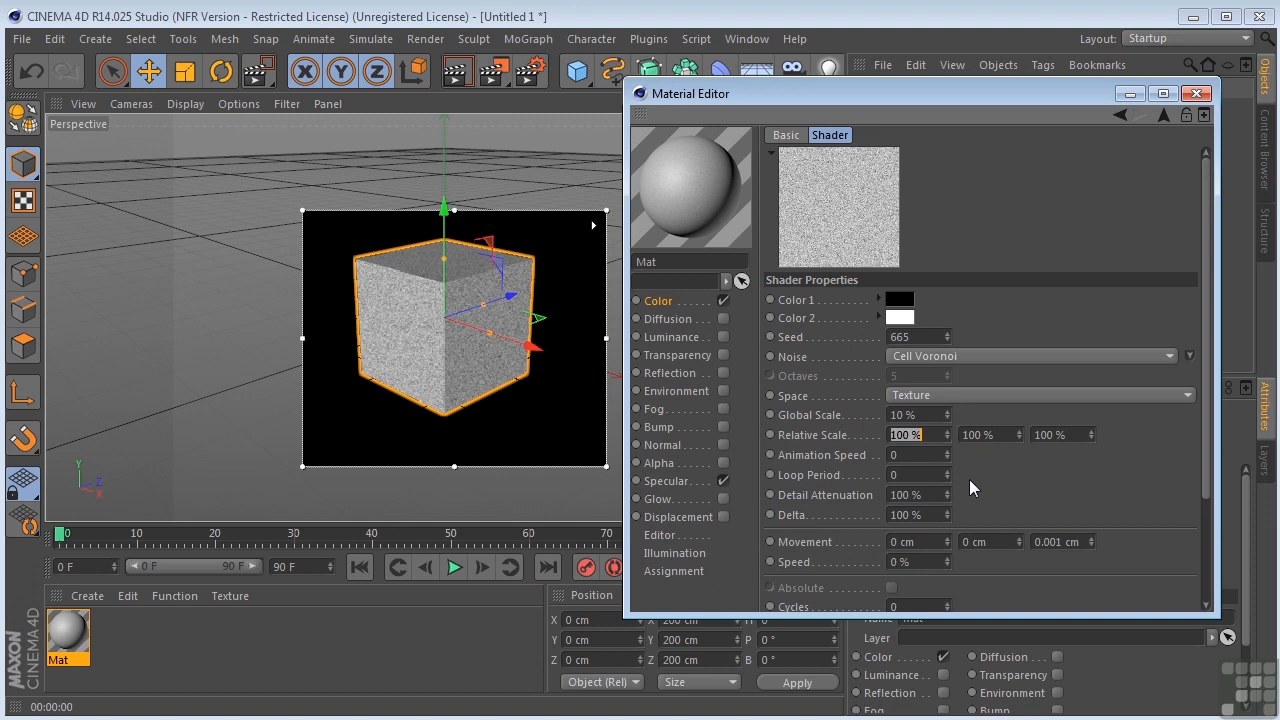
Set the noise's Color 1 to red and close the Material Editor
click(898, 299)
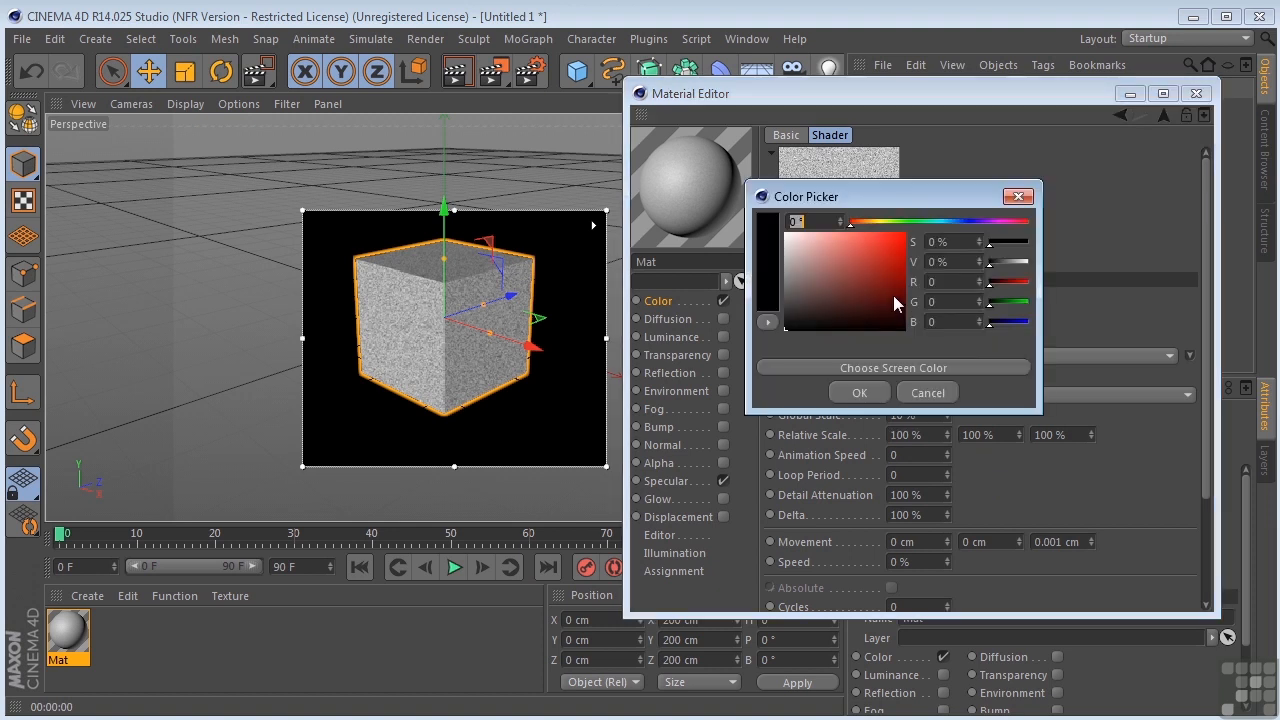
click(858, 392)
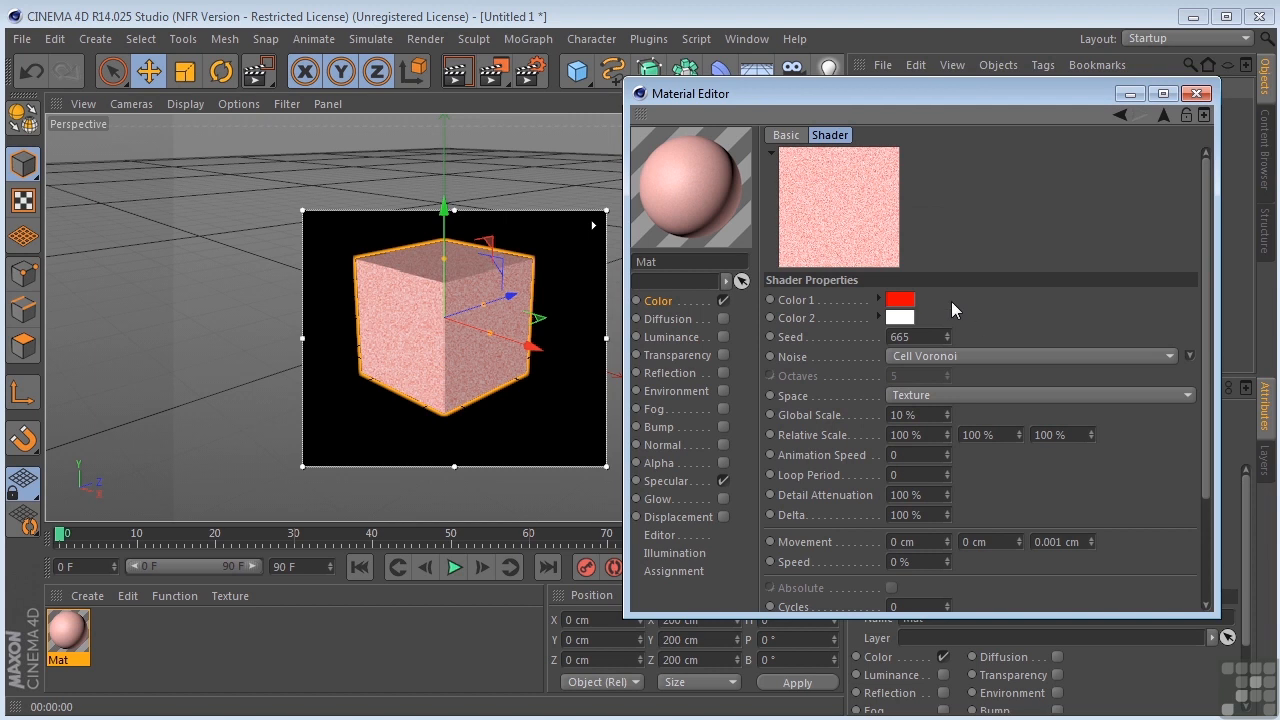
click(1196, 93)
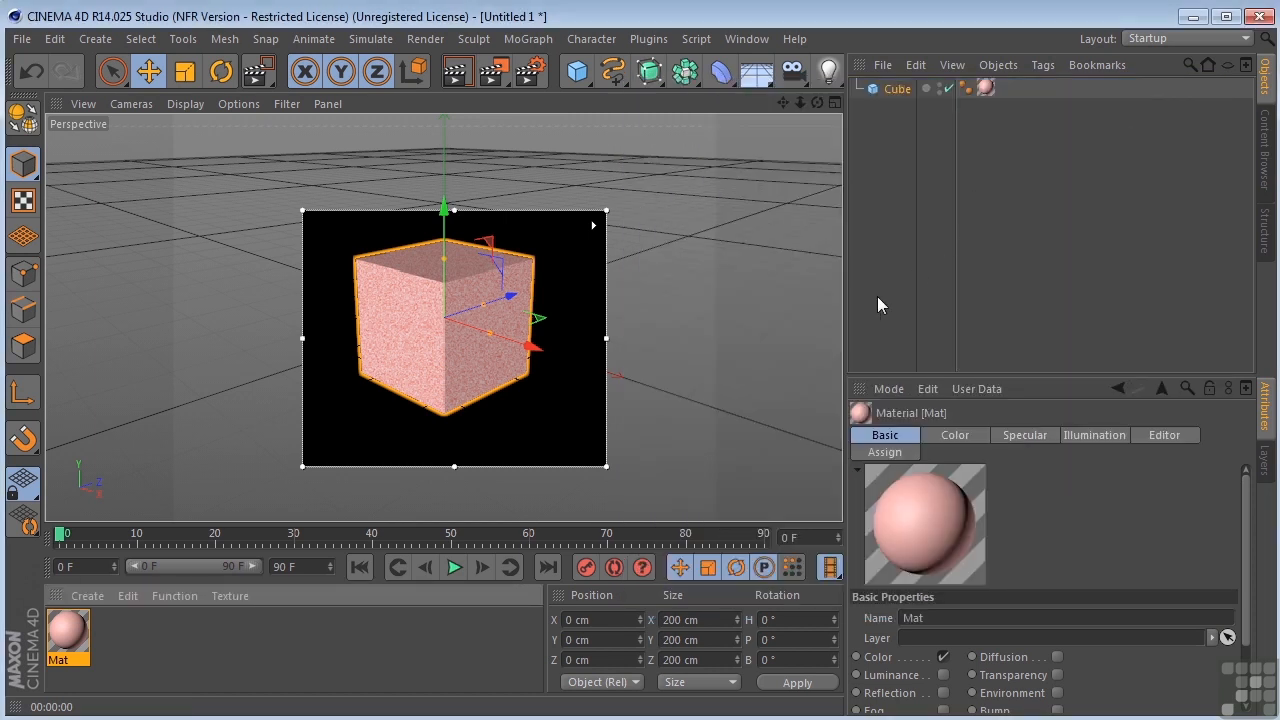